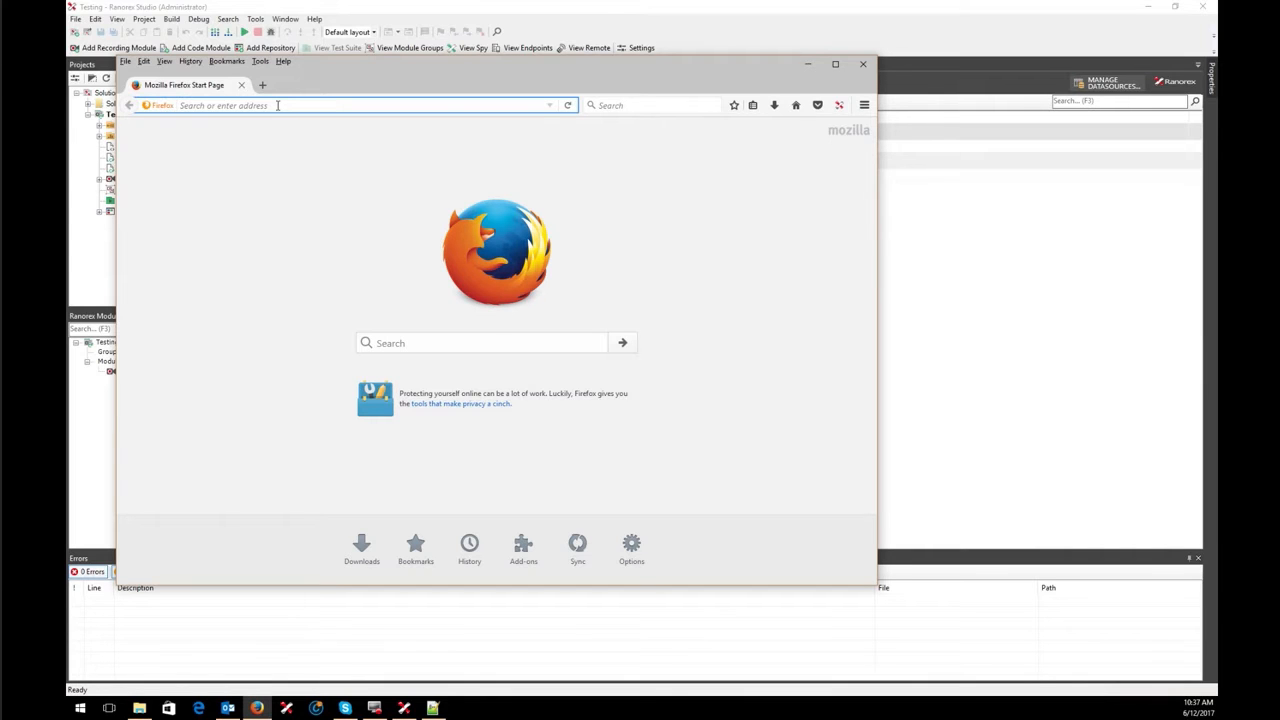
# Step: Download Ranorex_PDF_Library.zip from ranorex.com in Firefox and find it in the downloads list
pyautogui.write('www.ranorex.com/blog/wp-content/uploads/Ranorex_PDF/1.0.7/Ranorex_PDF_Library.zip')
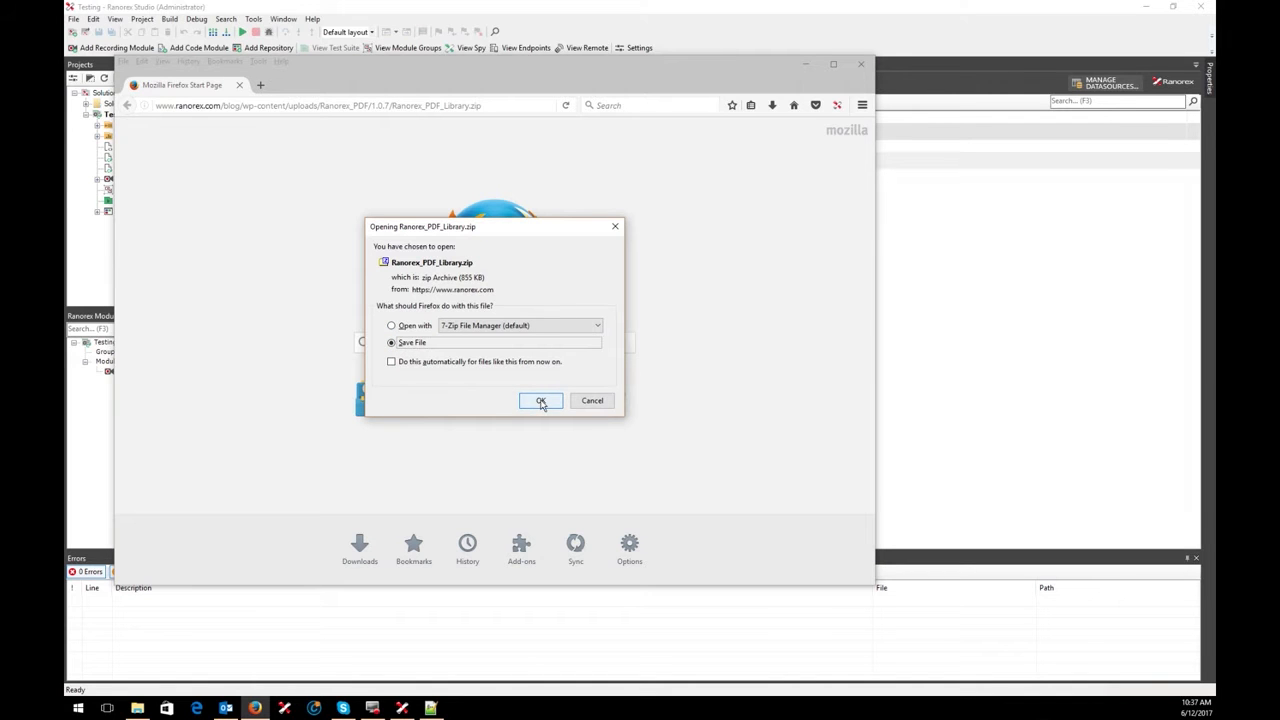
pyautogui.click(540, 400)
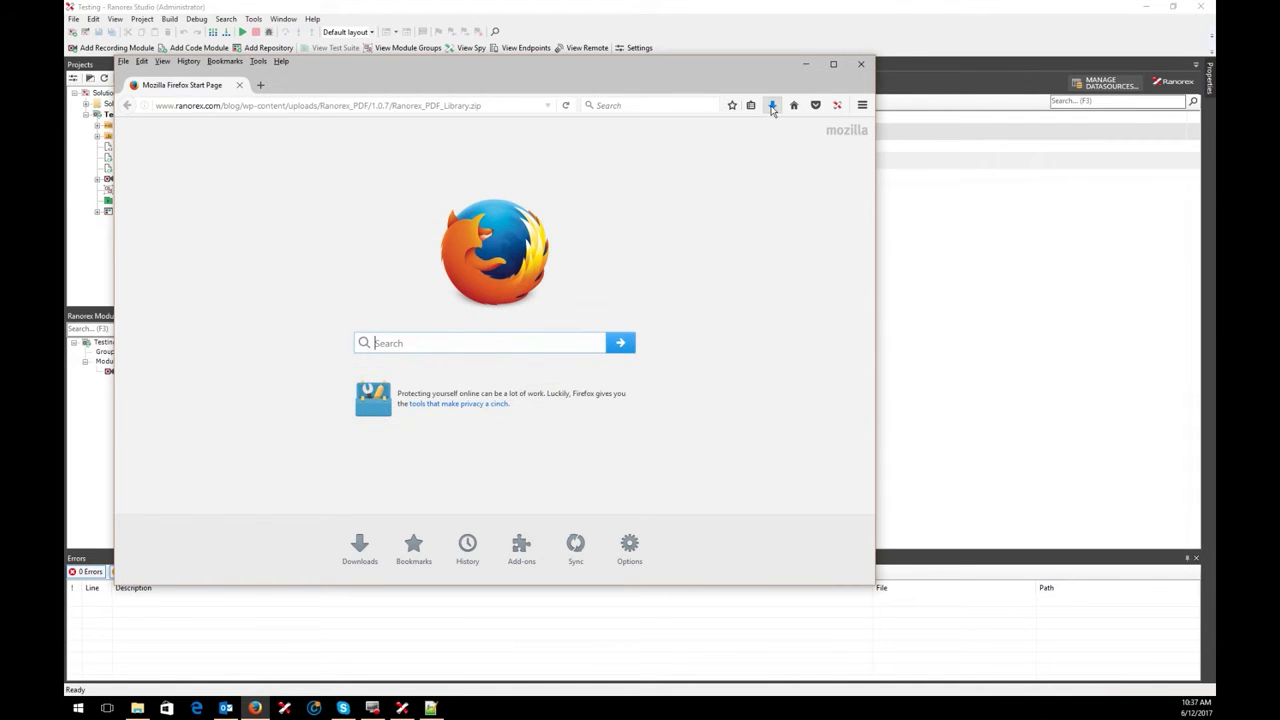
pyautogui.click(771, 105)
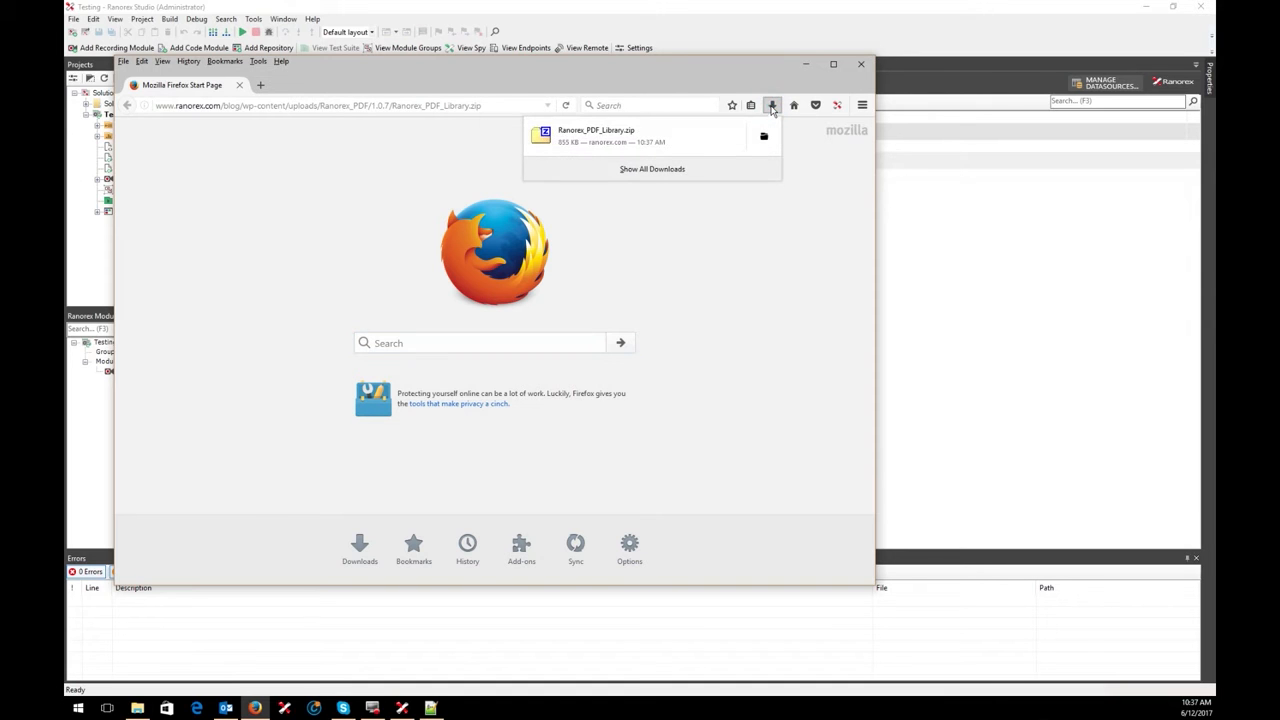
pyautogui.rightClick(600, 135)
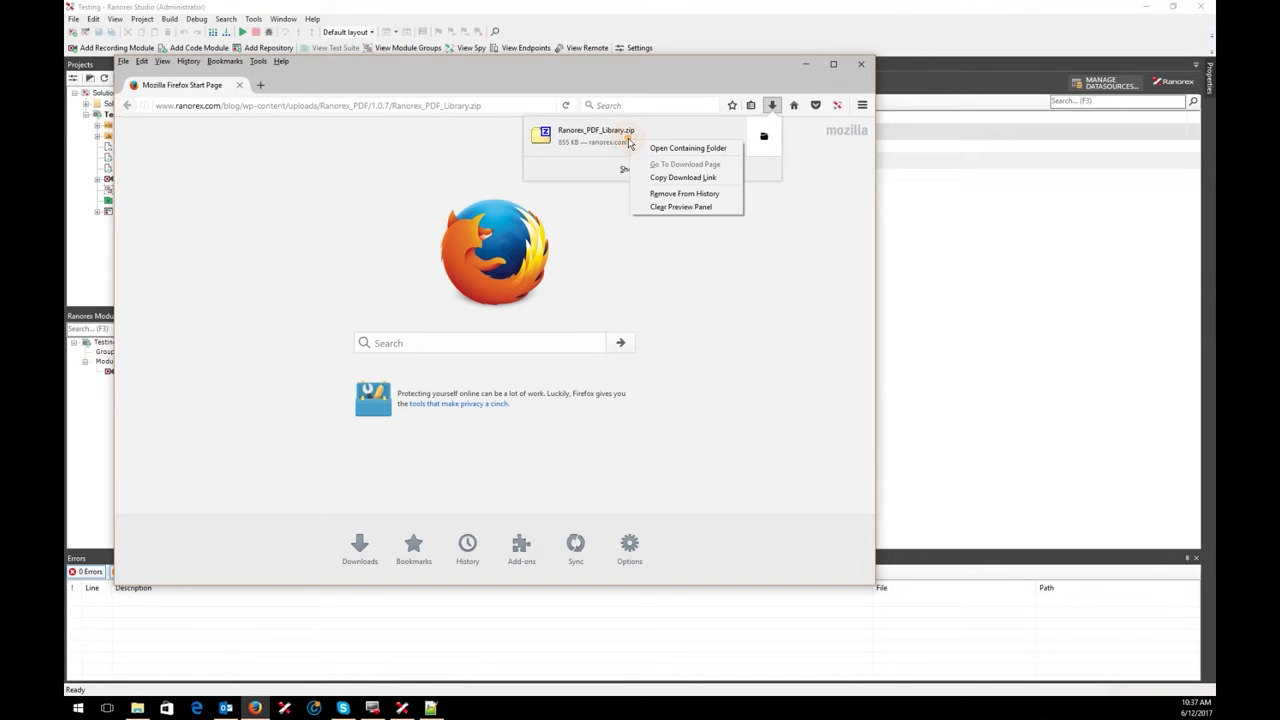
# Step: Show Ranorex_PDF_Library.zip in its Downloads folder and start 7-Zip's Extract files on it
pyautogui.click(678, 153)
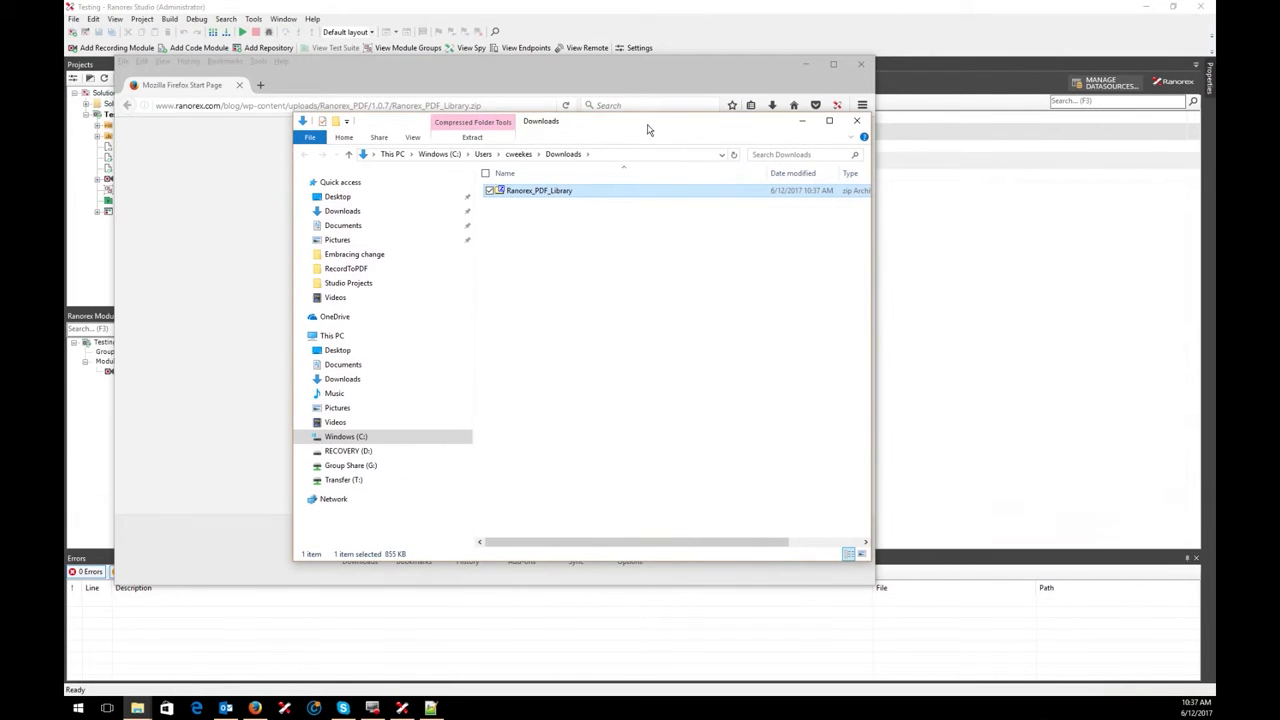
pyautogui.moveTo(543, 242)
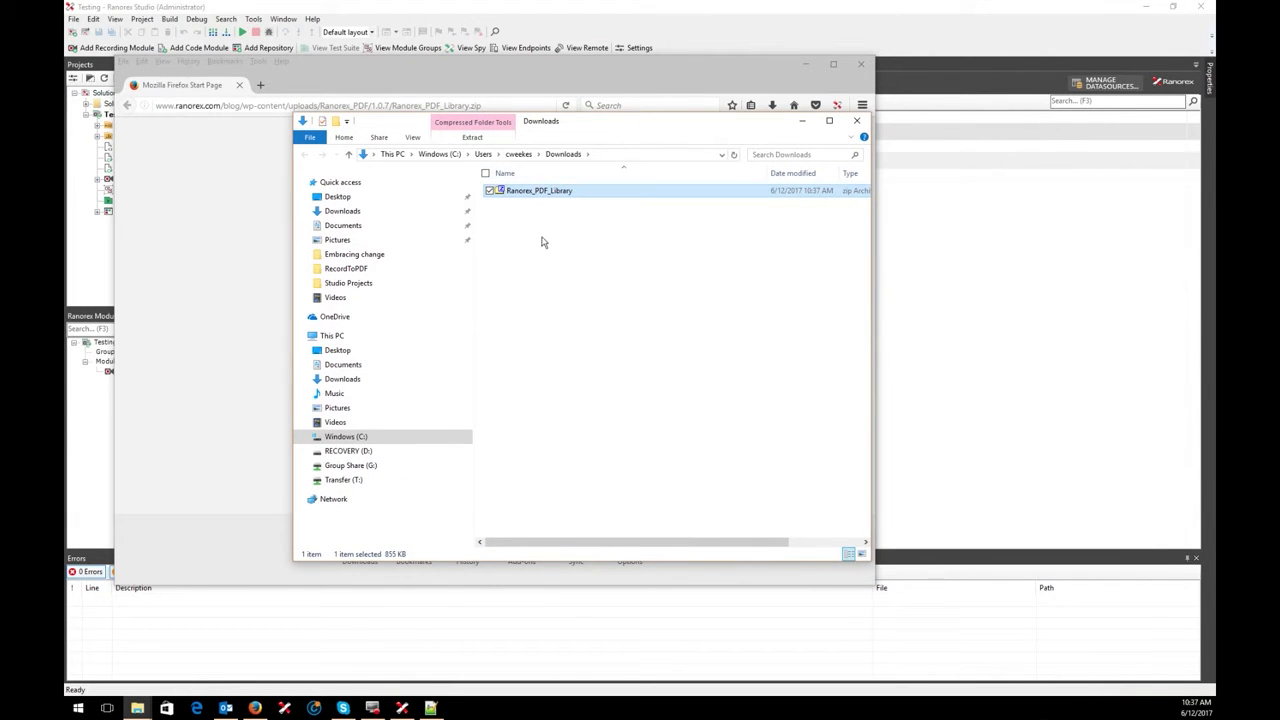
pyautogui.click(528, 190)
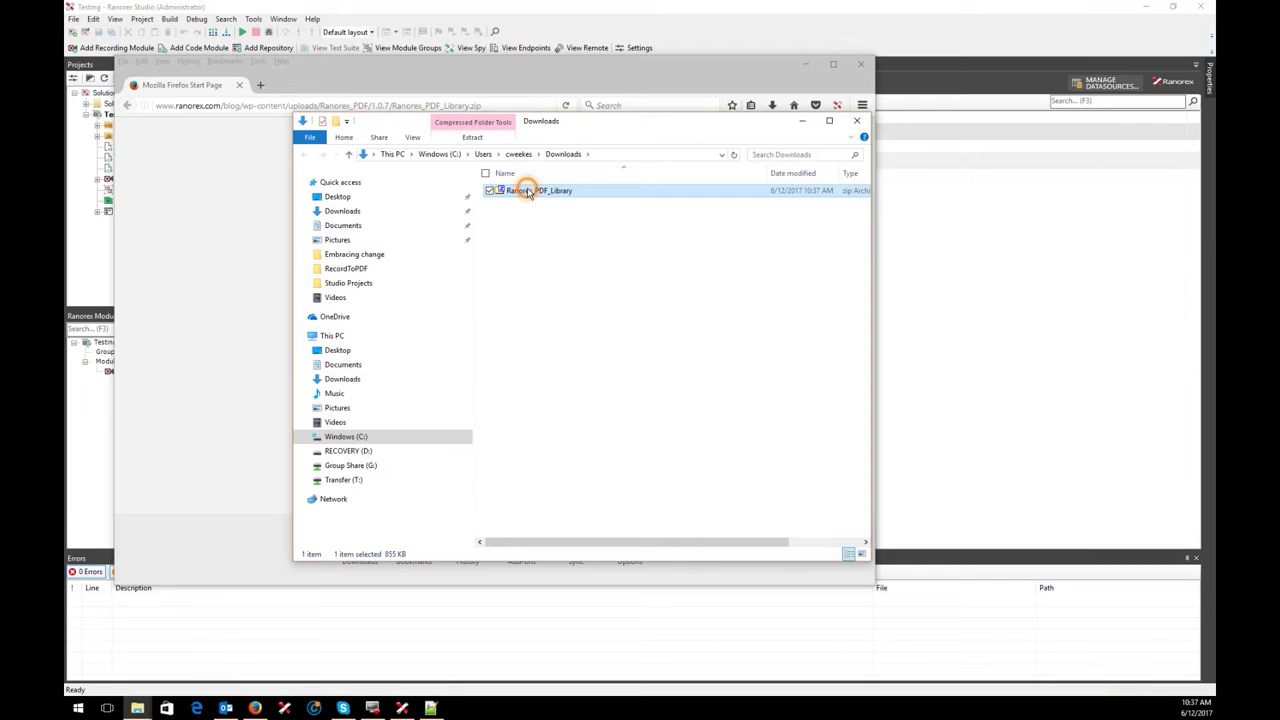
pyautogui.rightClick(540, 190)
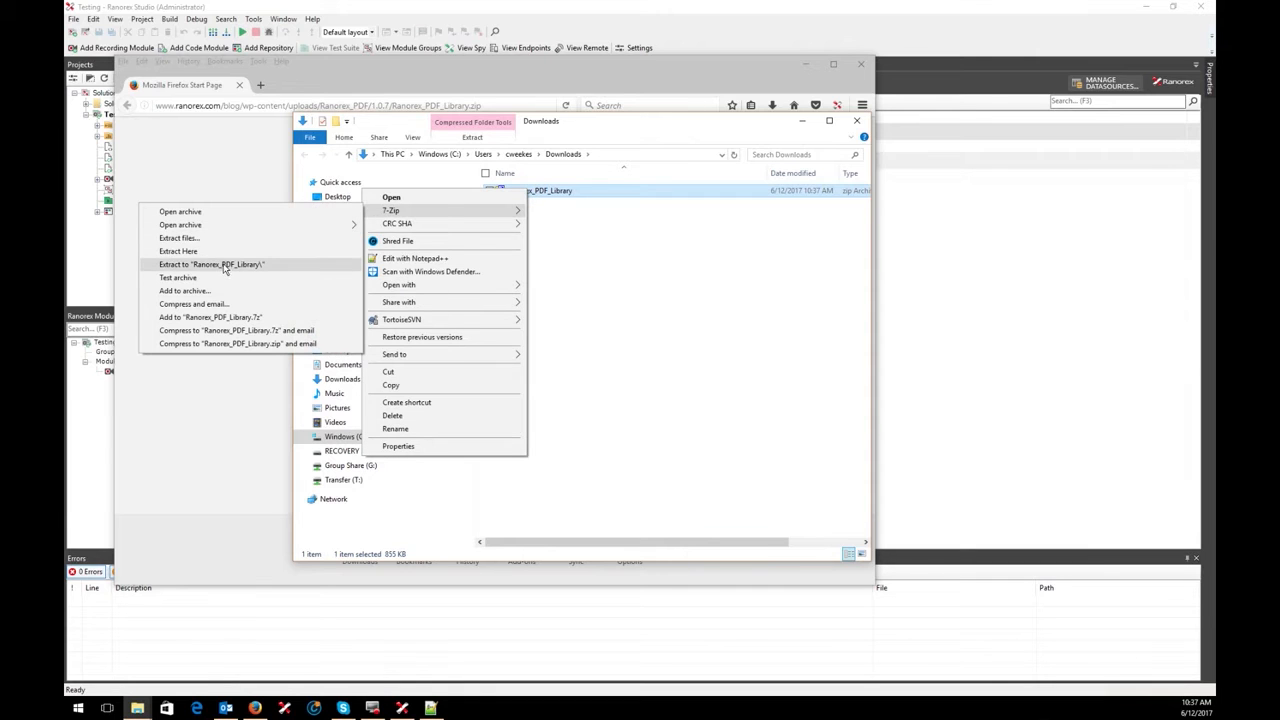
pyautogui.moveTo(179, 238)
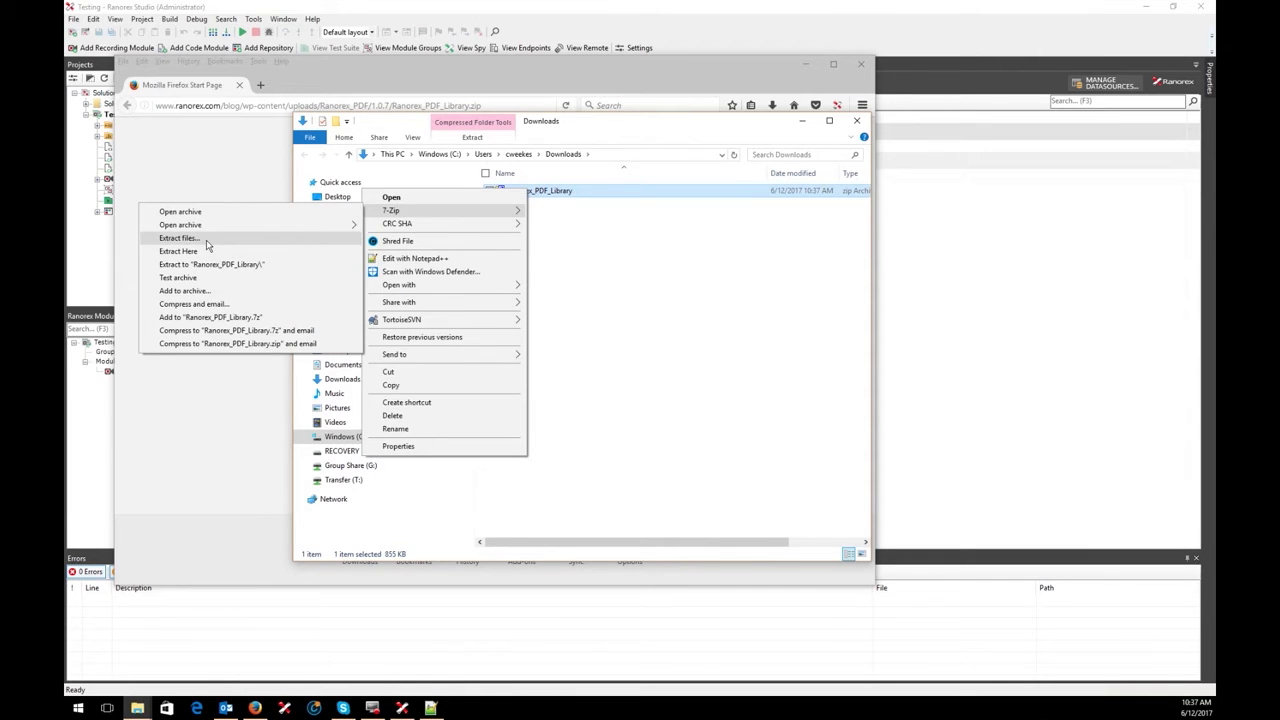
pyautogui.click(178, 238)
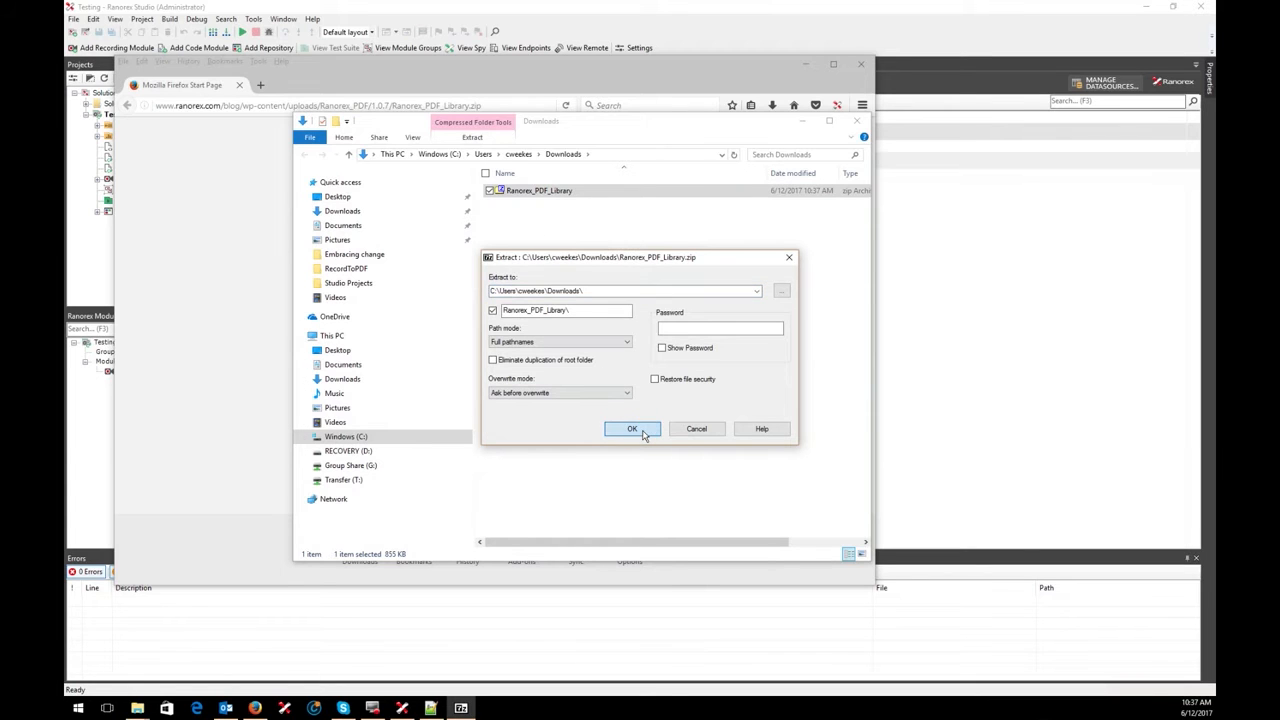
# Step: Extract to a Ranorex_PDF_Library folder and open it to view License, Ranorex.PDF.dll and ReportToPDF_7.X
pyautogui.click(631, 428)
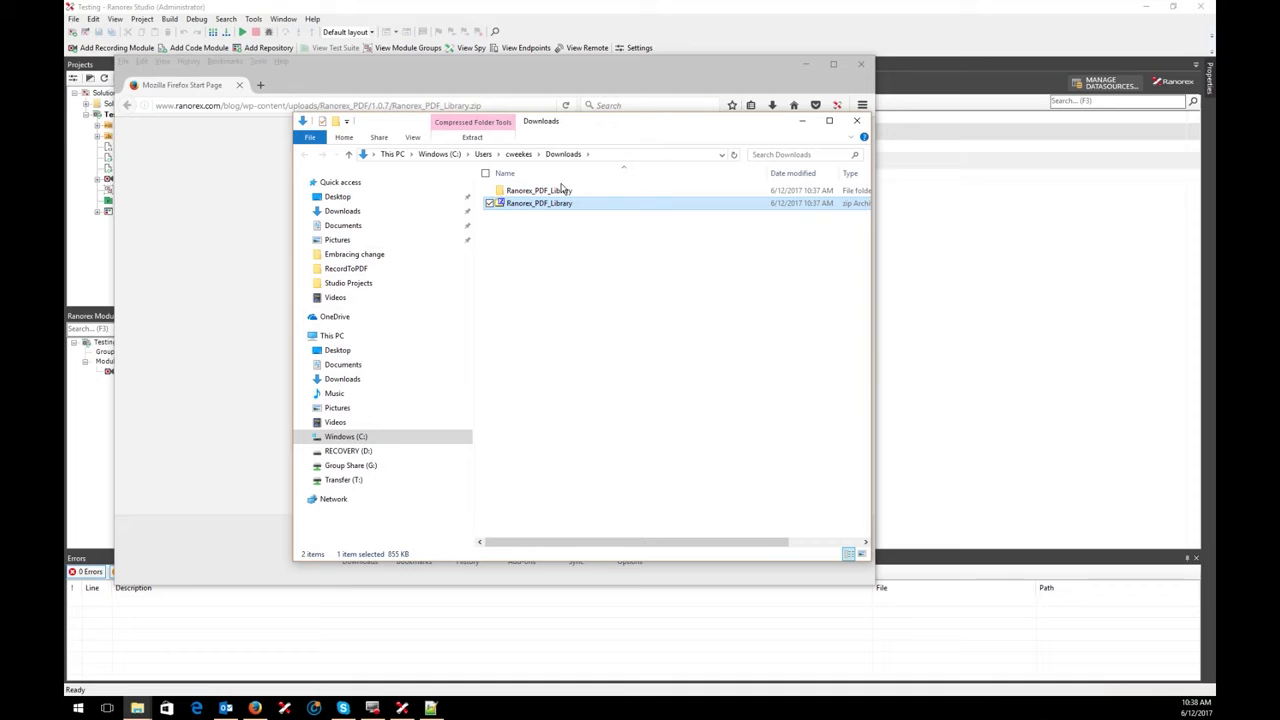
pyautogui.moveTo(539, 202)
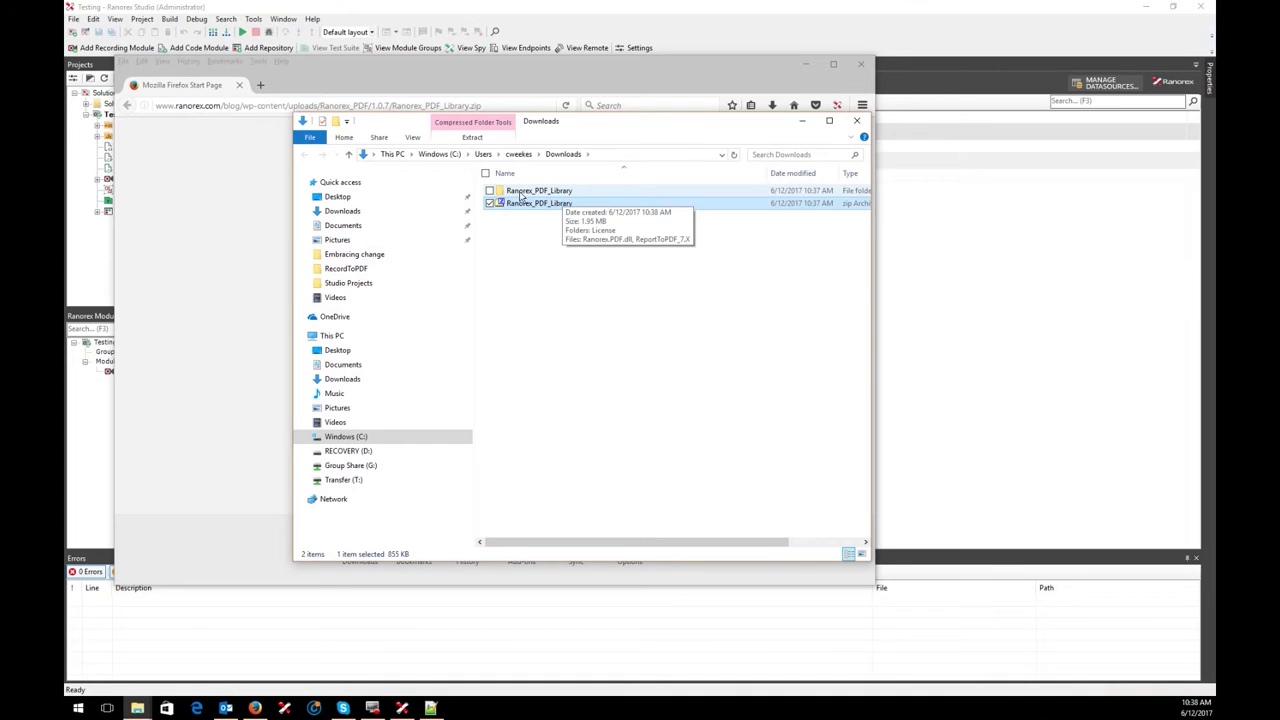
pyautogui.doubleClick(539, 190)
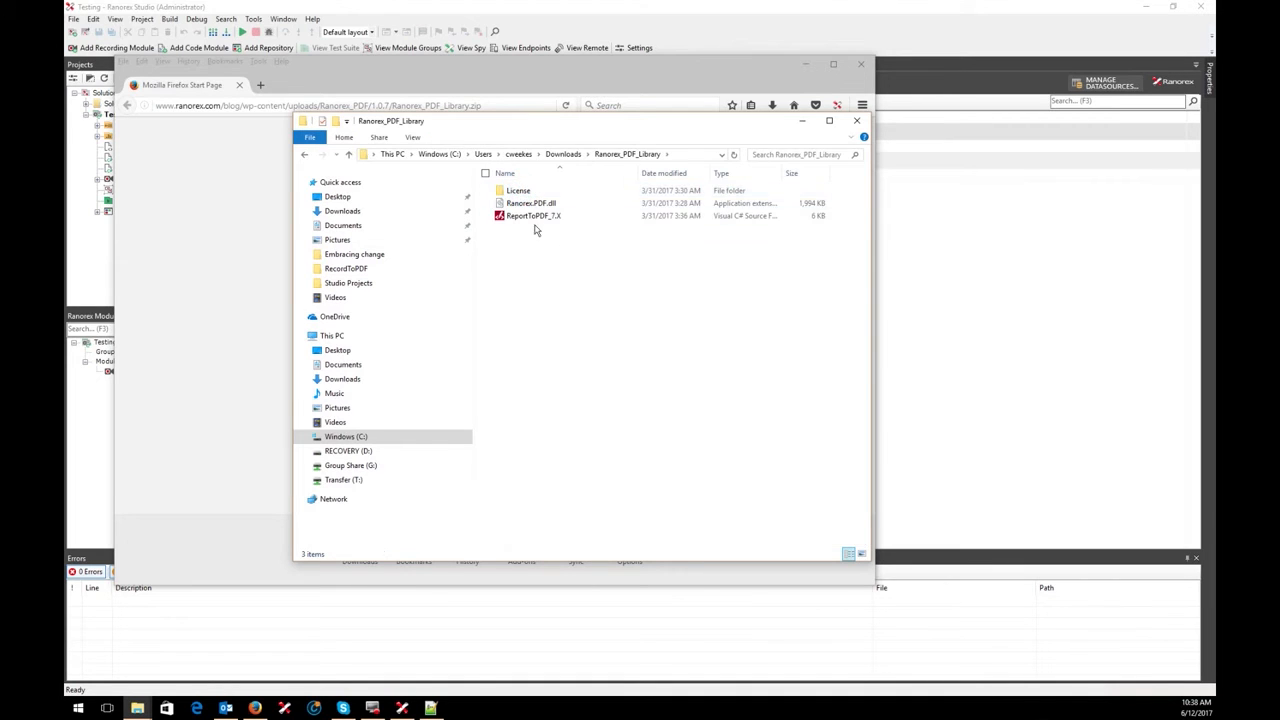
pyautogui.moveTo(533, 215)
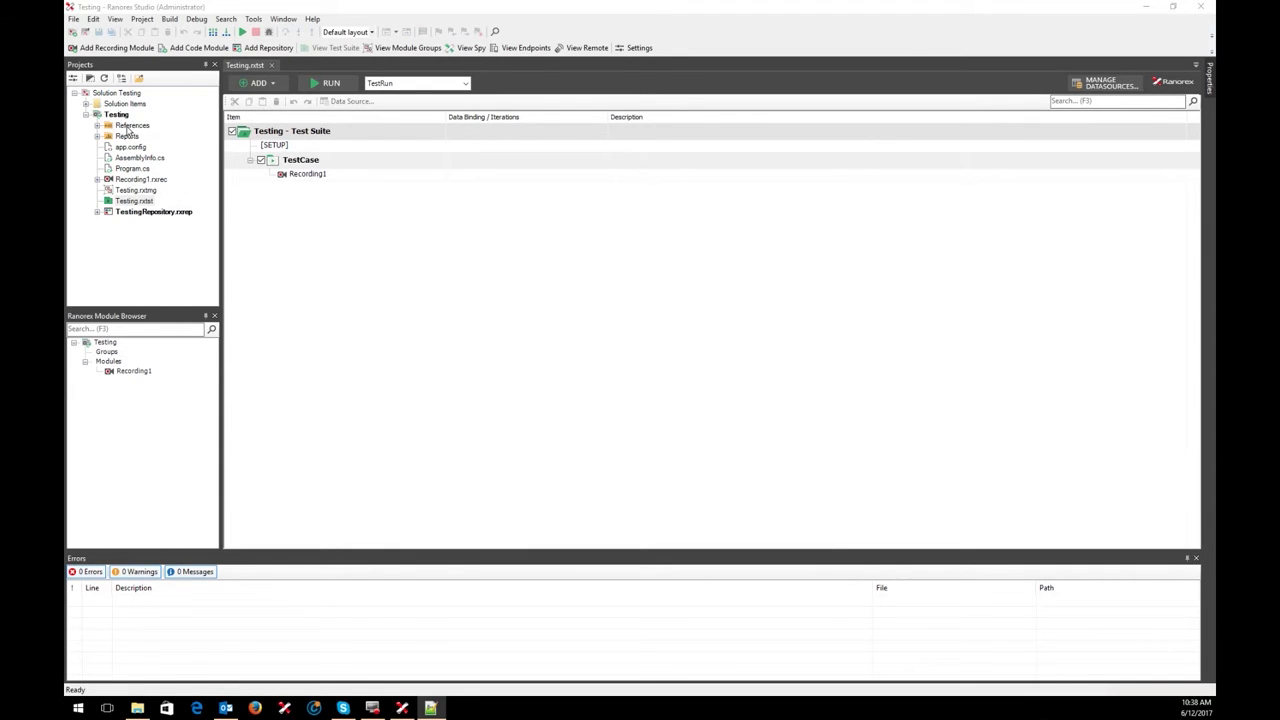
# Step: Open Add Reference from the Testing project's References node
pyautogui.rightClick(130, 125)
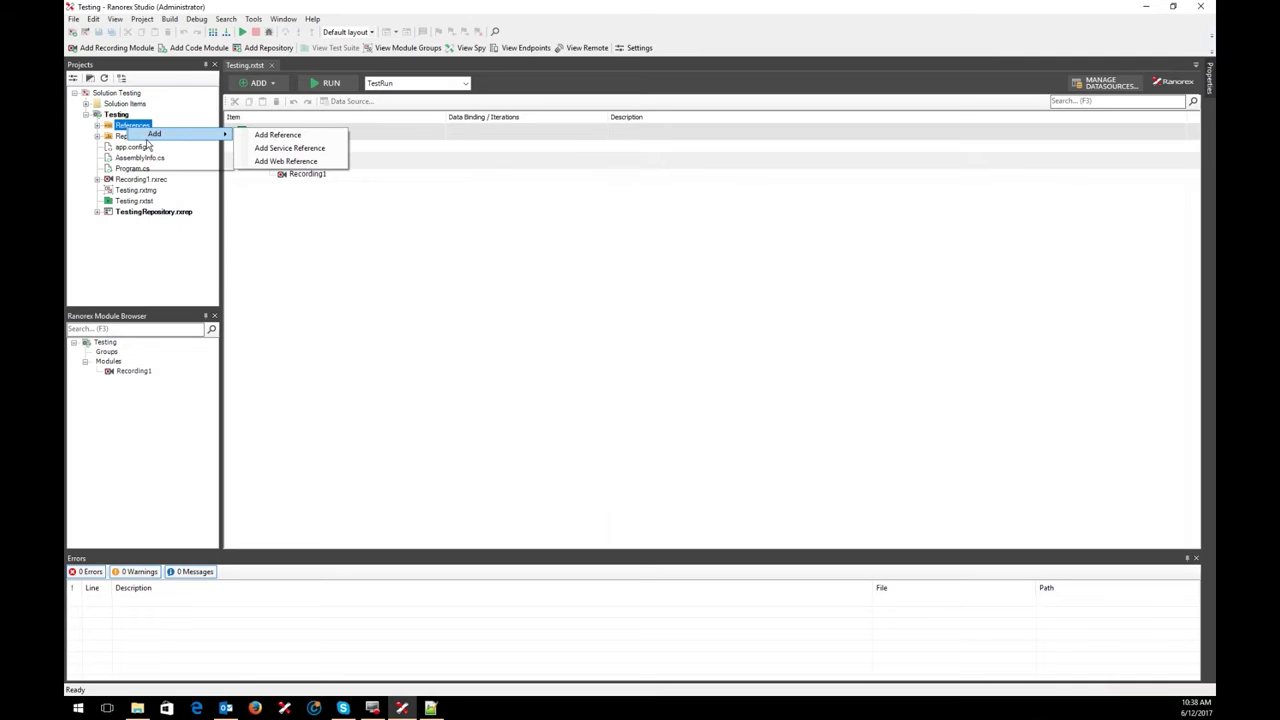
pyautogui.moveTo(278, 135)
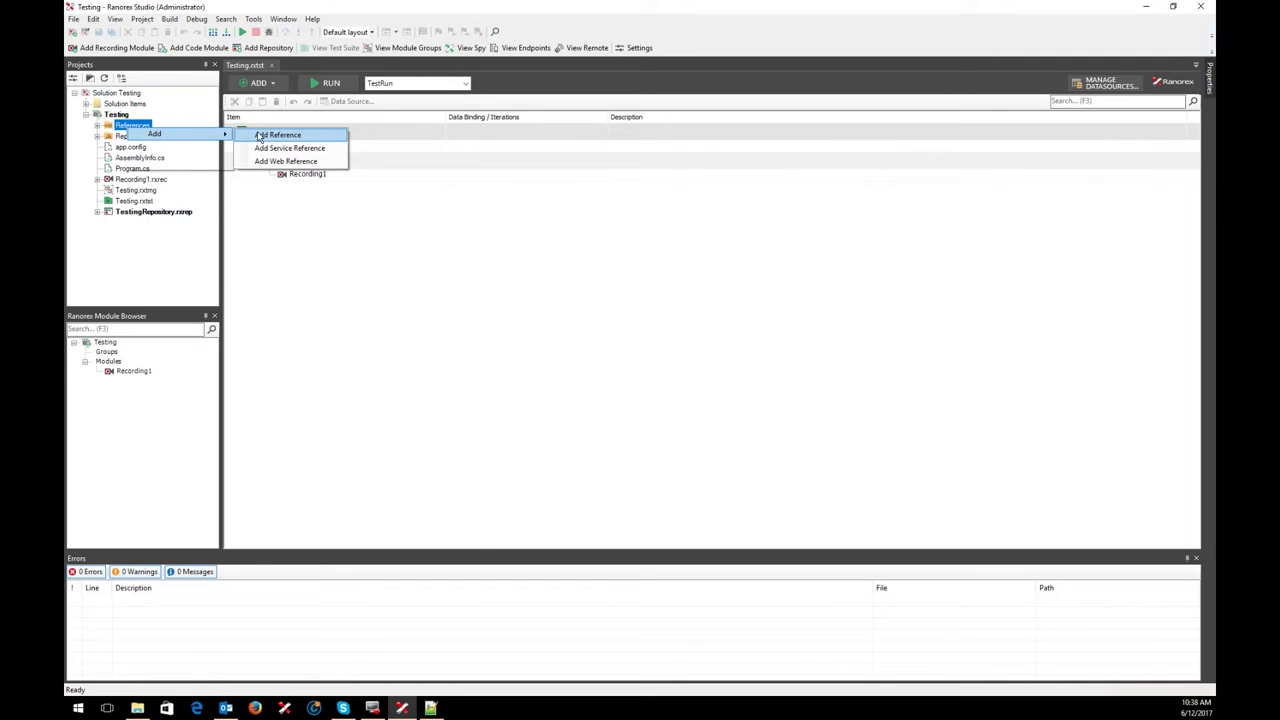
pyautogui.click(277, 134)
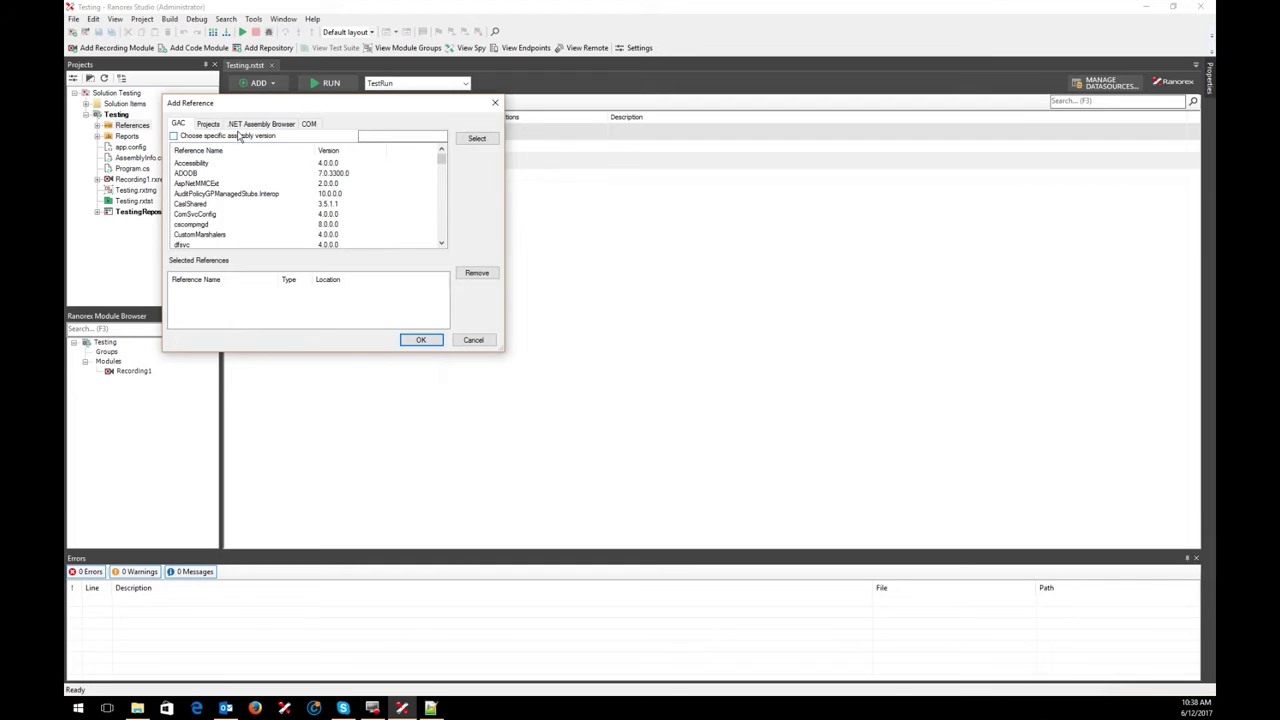
# Step: Browse .NET assemblies and select Ranorex_PDF_Library\Ranorex.PDF.dll as a reference to add
pyautogui.click(261, 123)
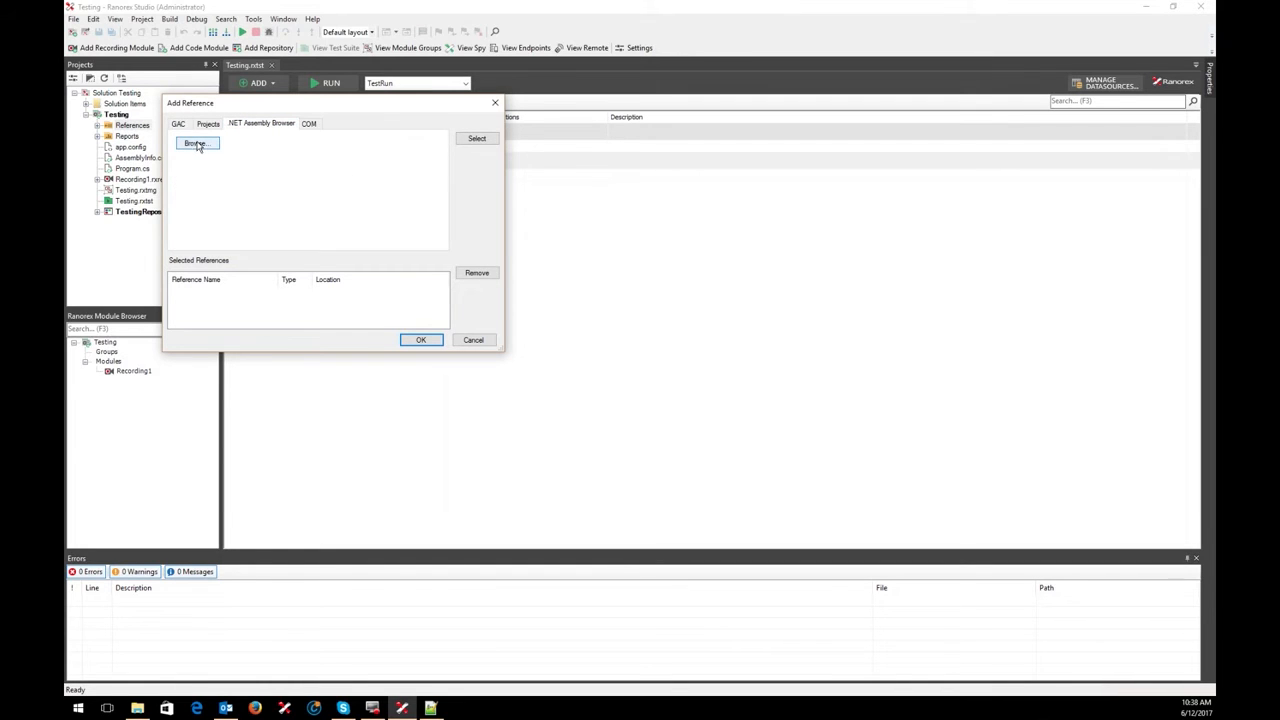
pyautogui.click(195, 143)
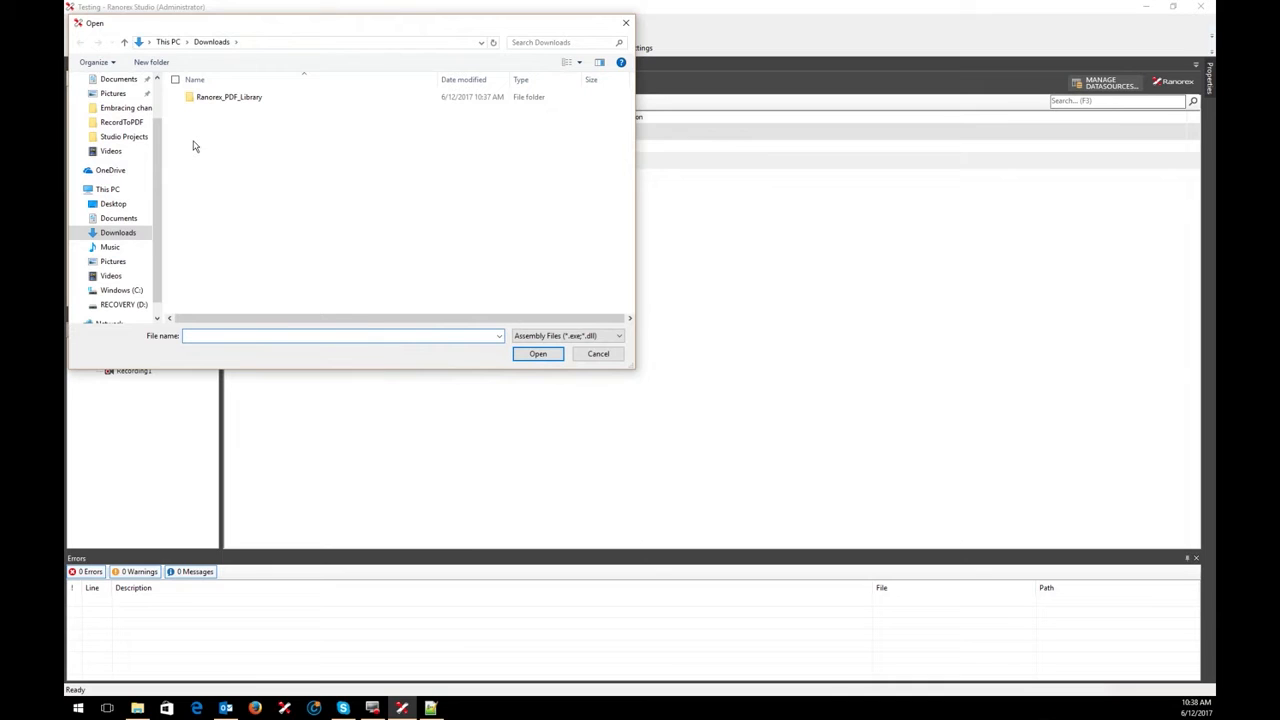
pyautogui.moveTo(218, 123)
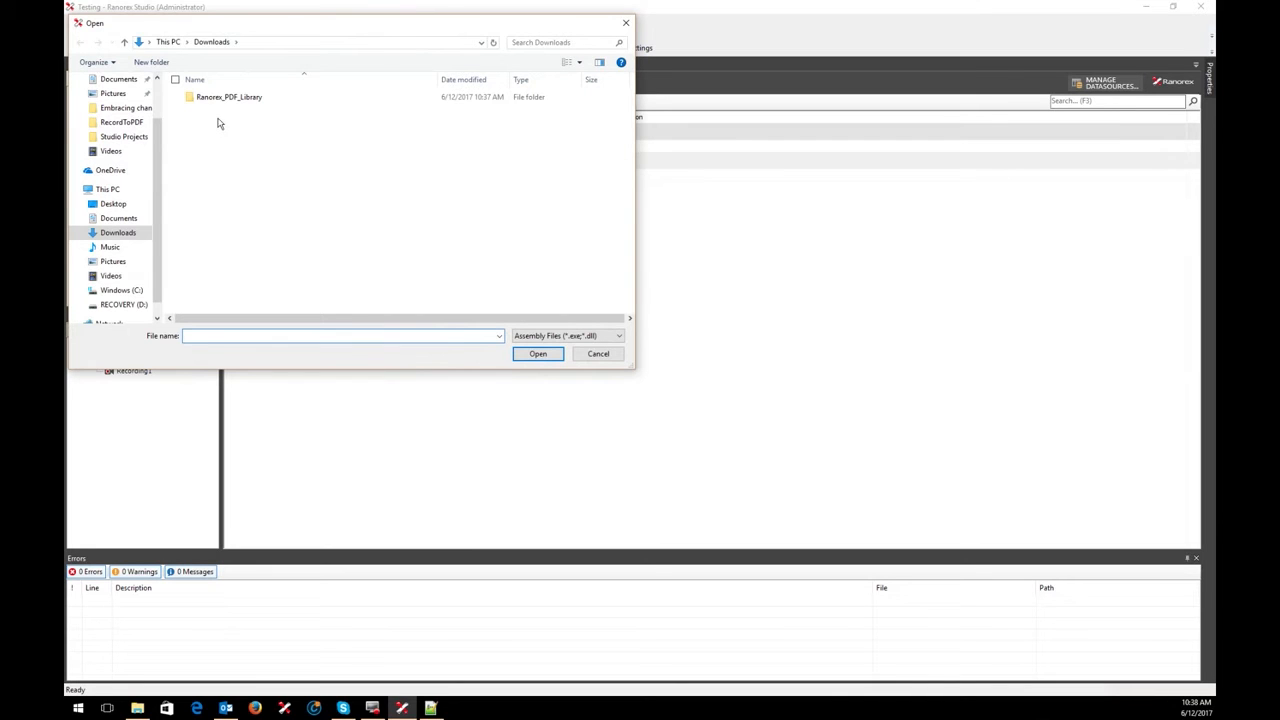
pyautogui.doubleClick(229, 96)
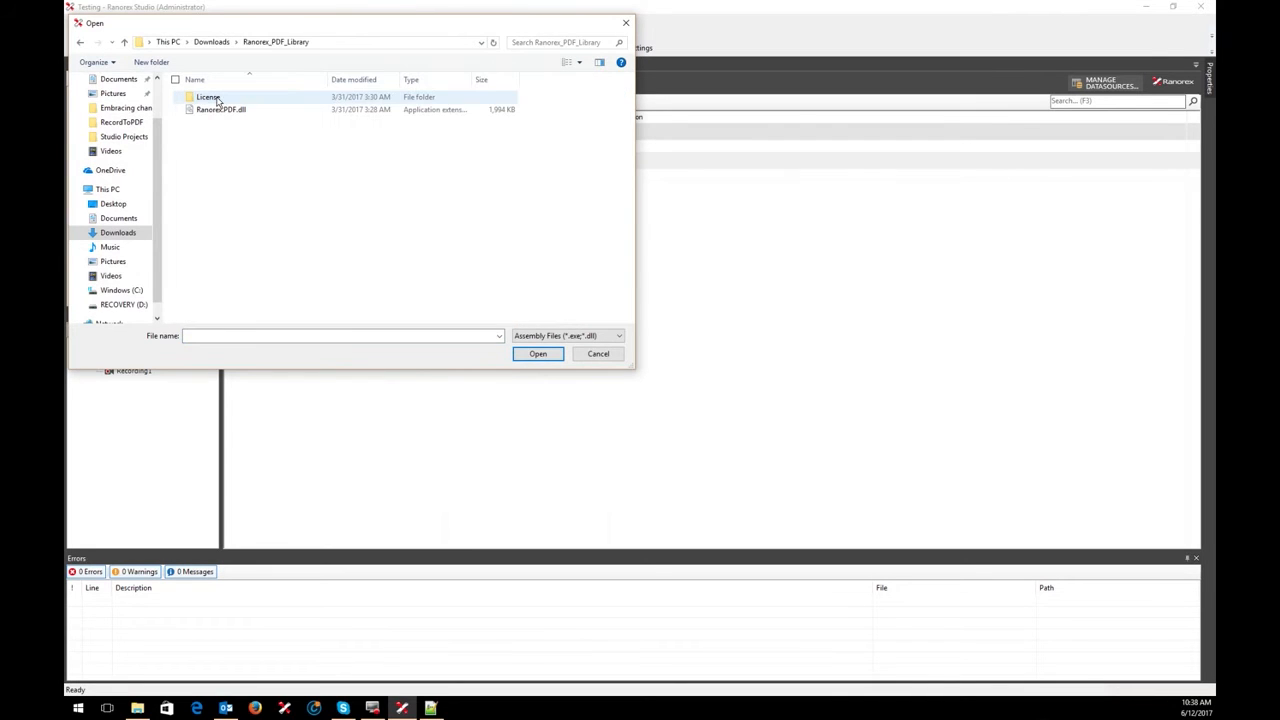
pyautogui.click(220, 109)
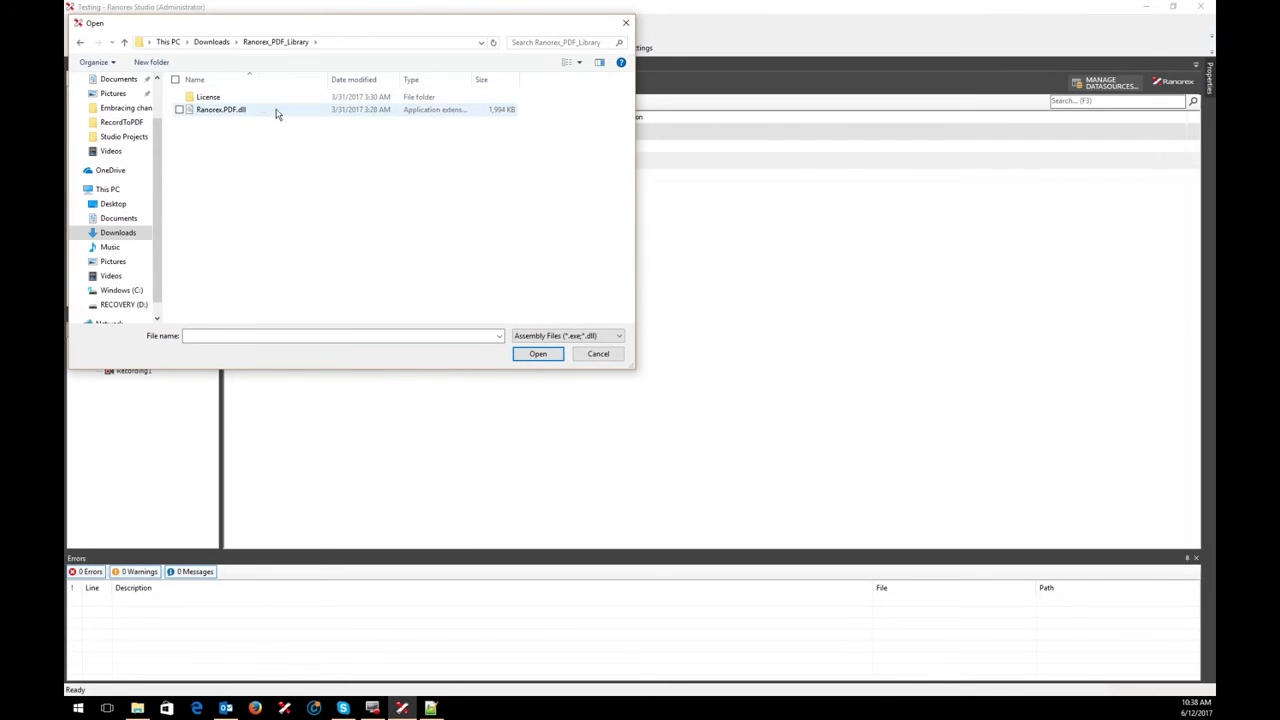
pyautogui.click(219, 109)
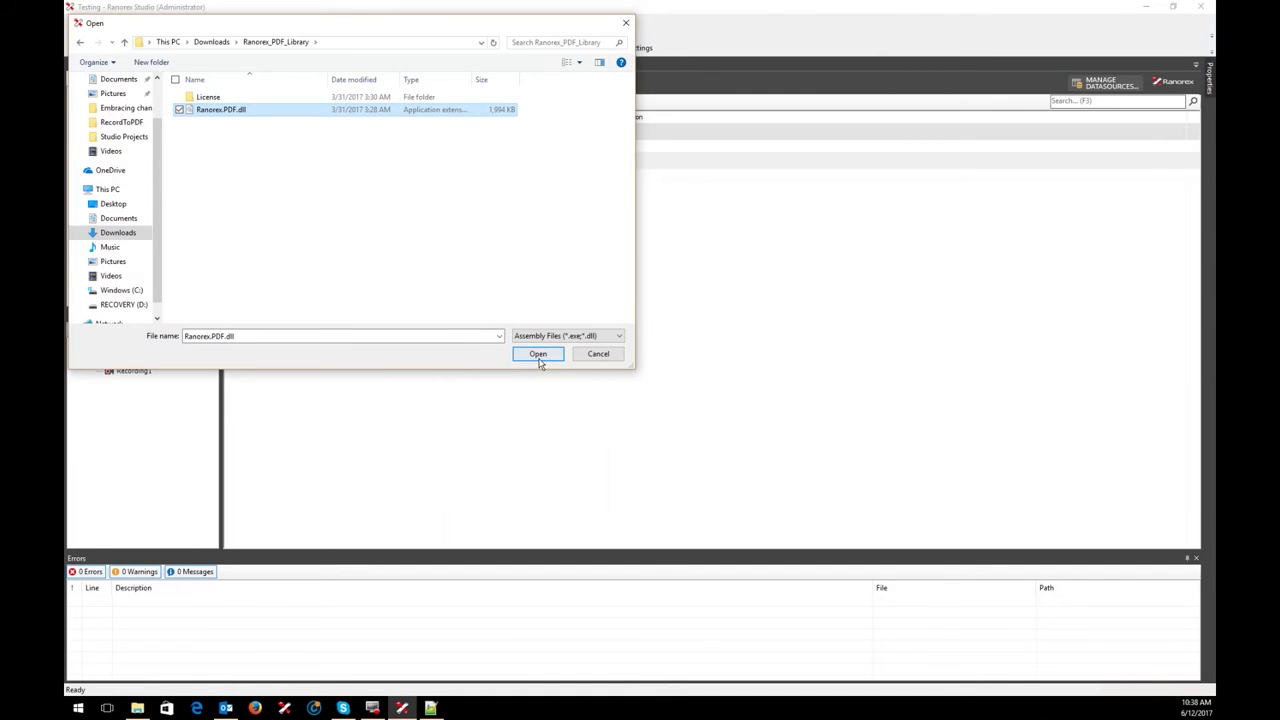
pyautogui.click(538, 354)
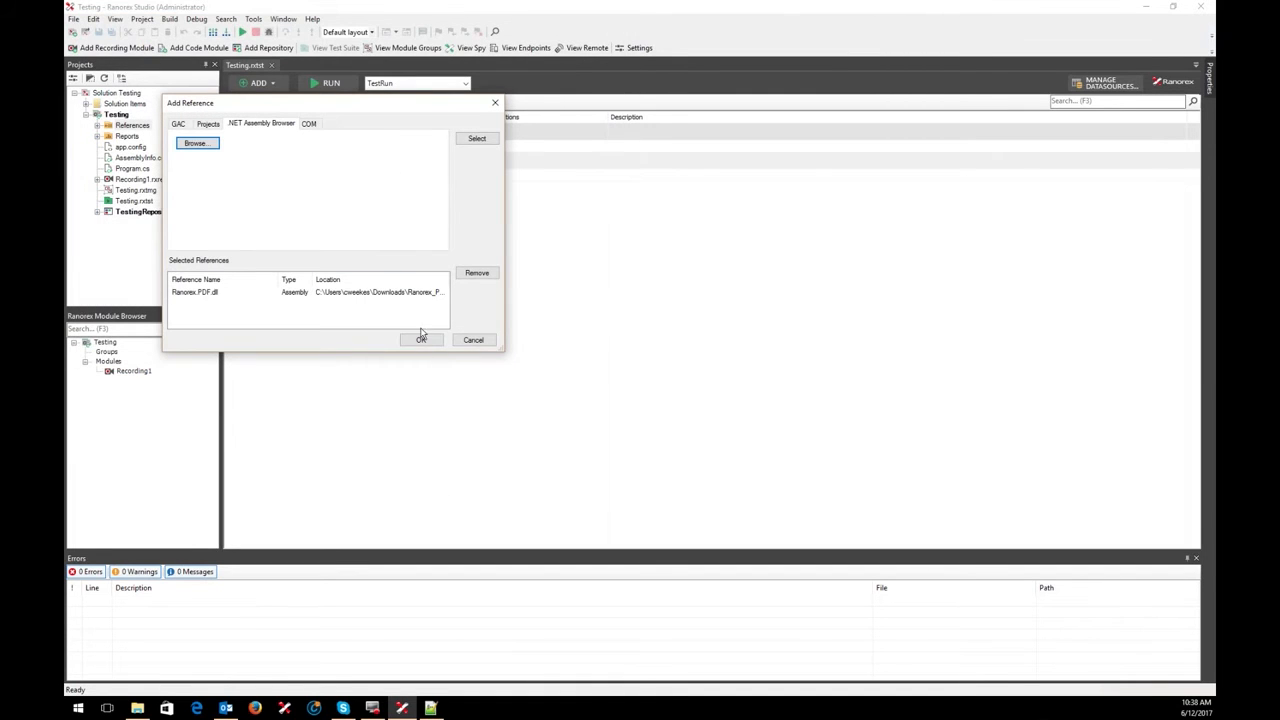
# Step: Confirm adding Ranorex.PDF.dll, check it under References, then collapse the node
pyautogui.click(420, 339)
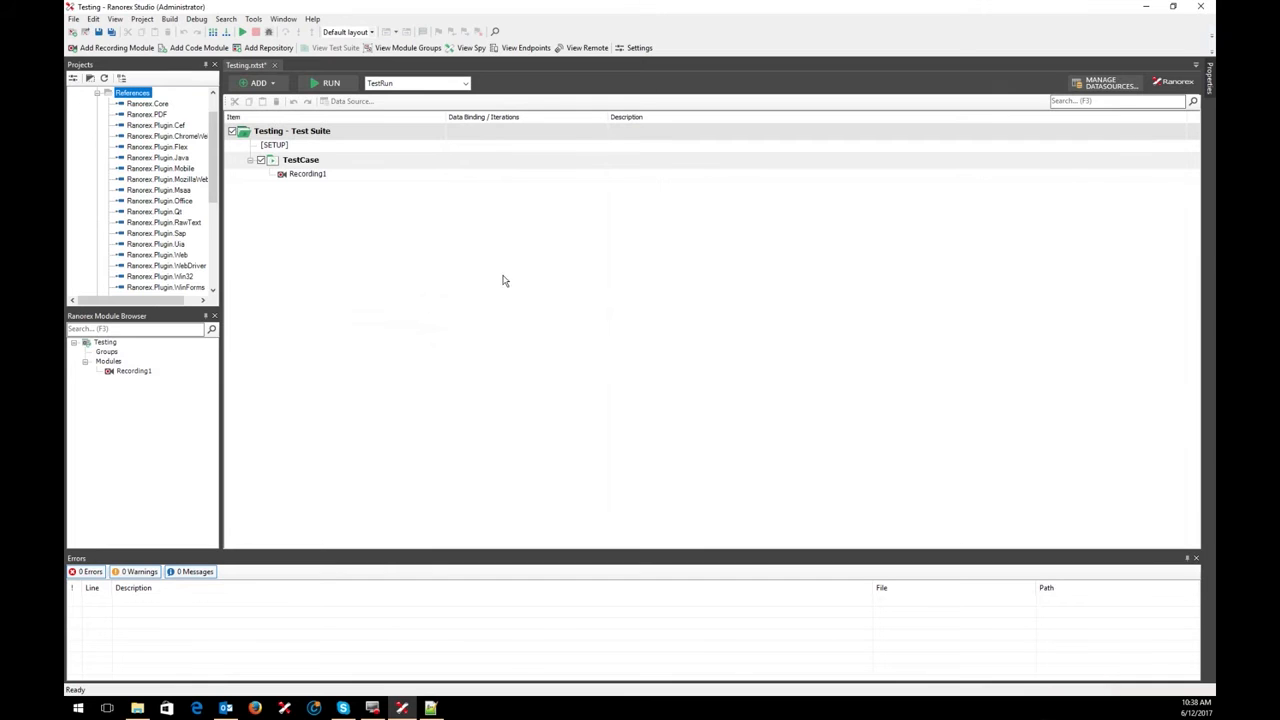
pyautogui.click(146, 114)
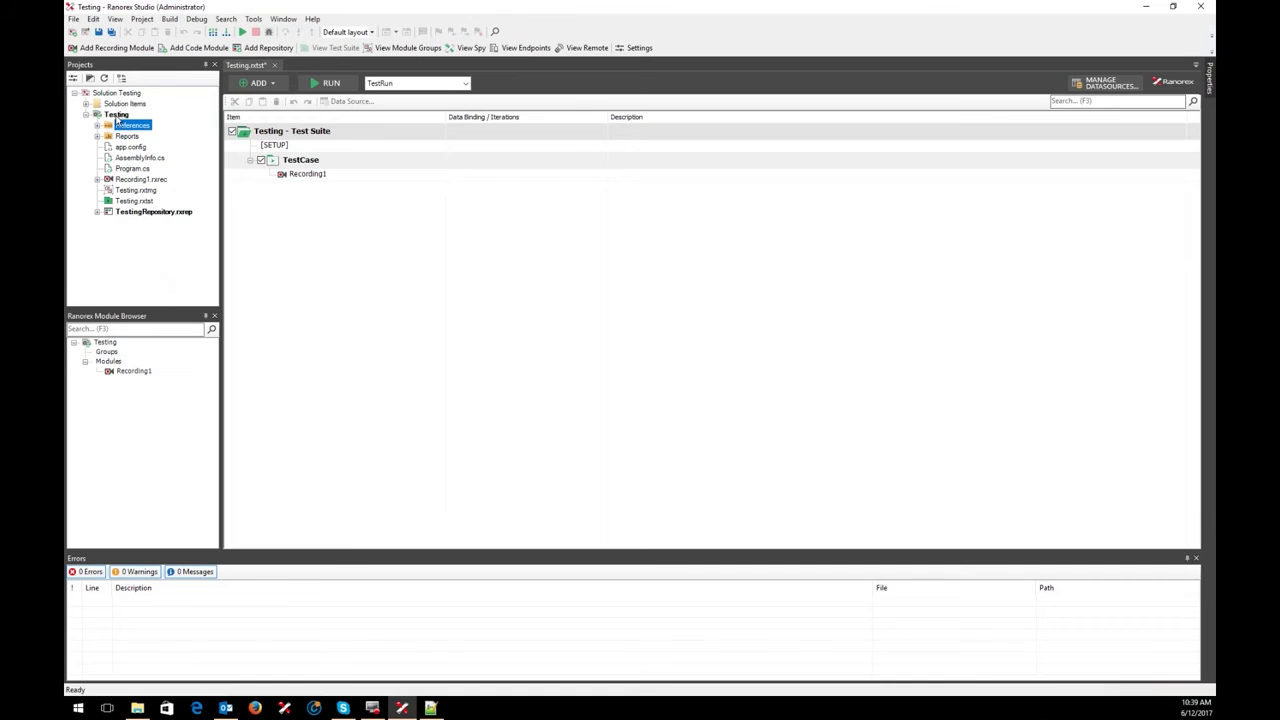
pyautogui.rightClick(116, 114)
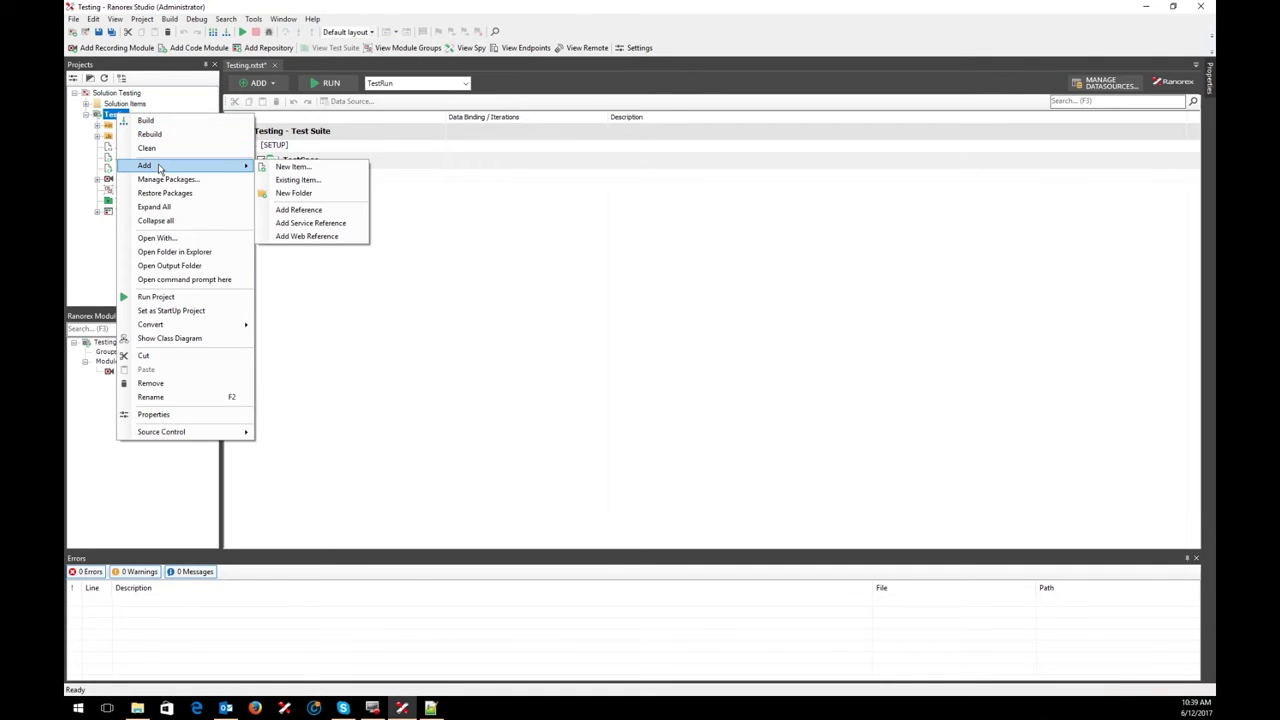
pyautogui.moveTo(200, 172)
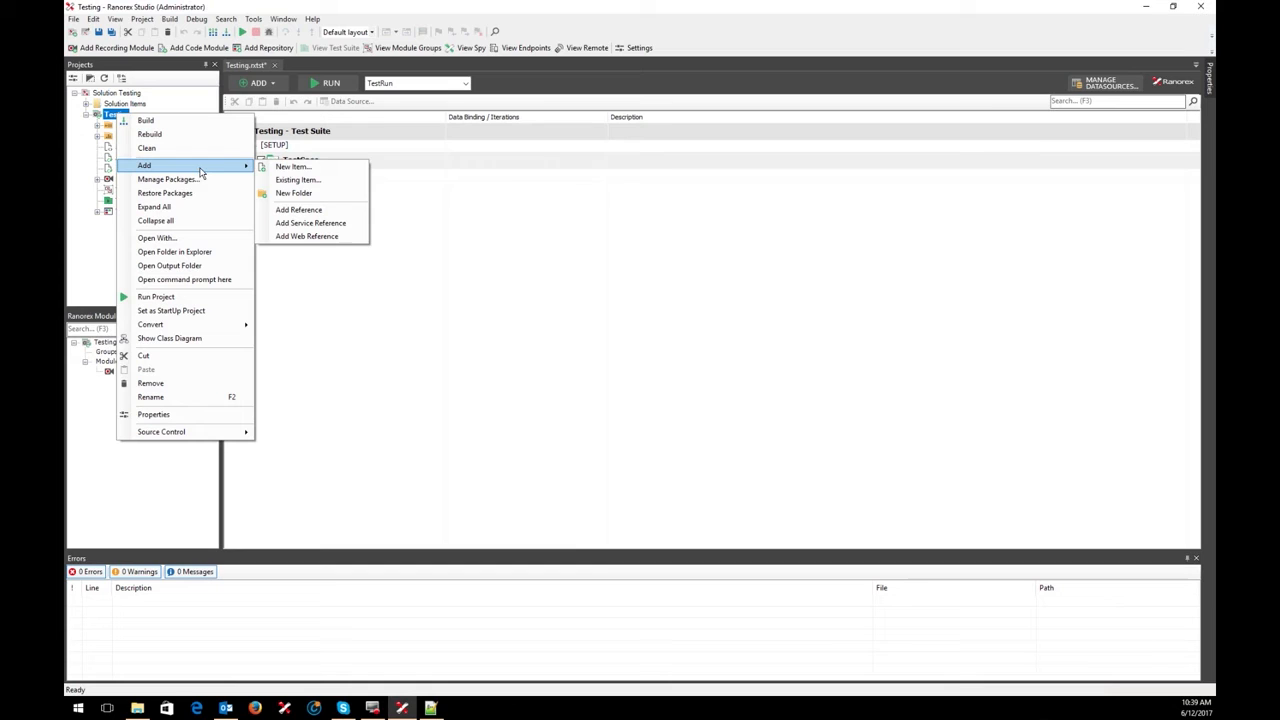
pyautogui.moveTo(297, 179)
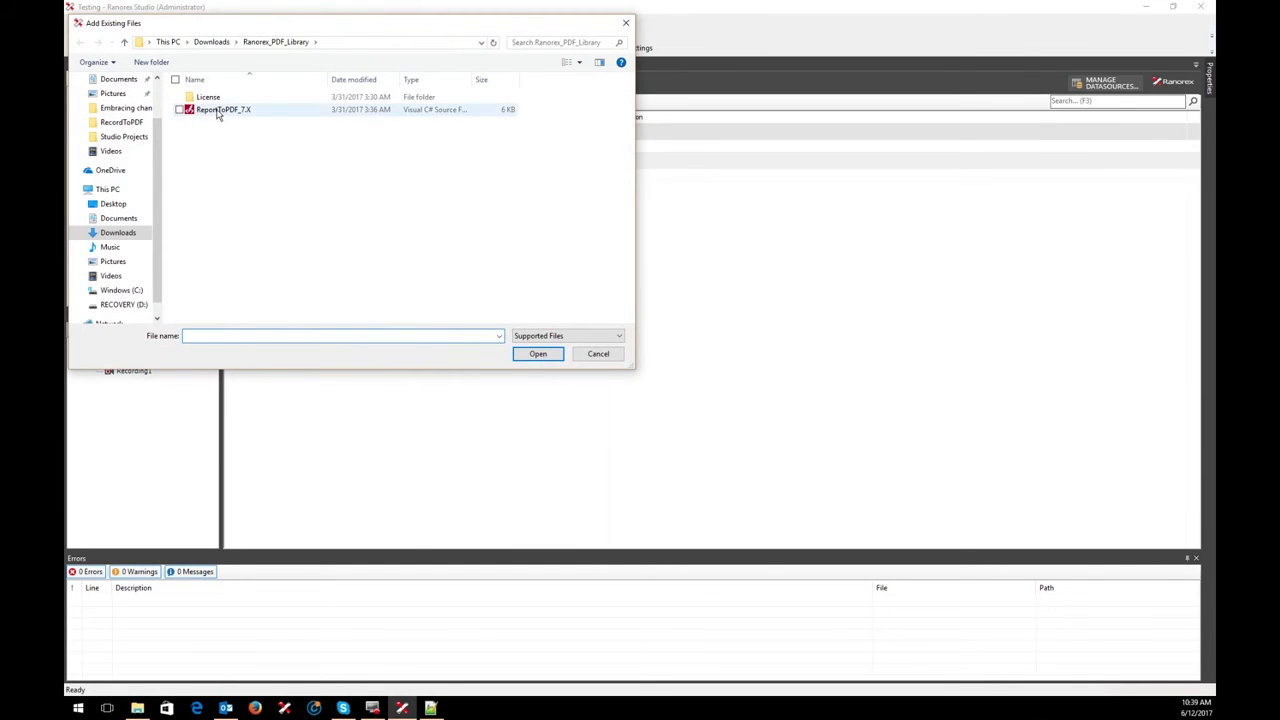
# Step: Pick ReportToPDF_7.X from Ranorex_PDF_Library as an existing item for the Testing project
pyautogui.click(223, 109)
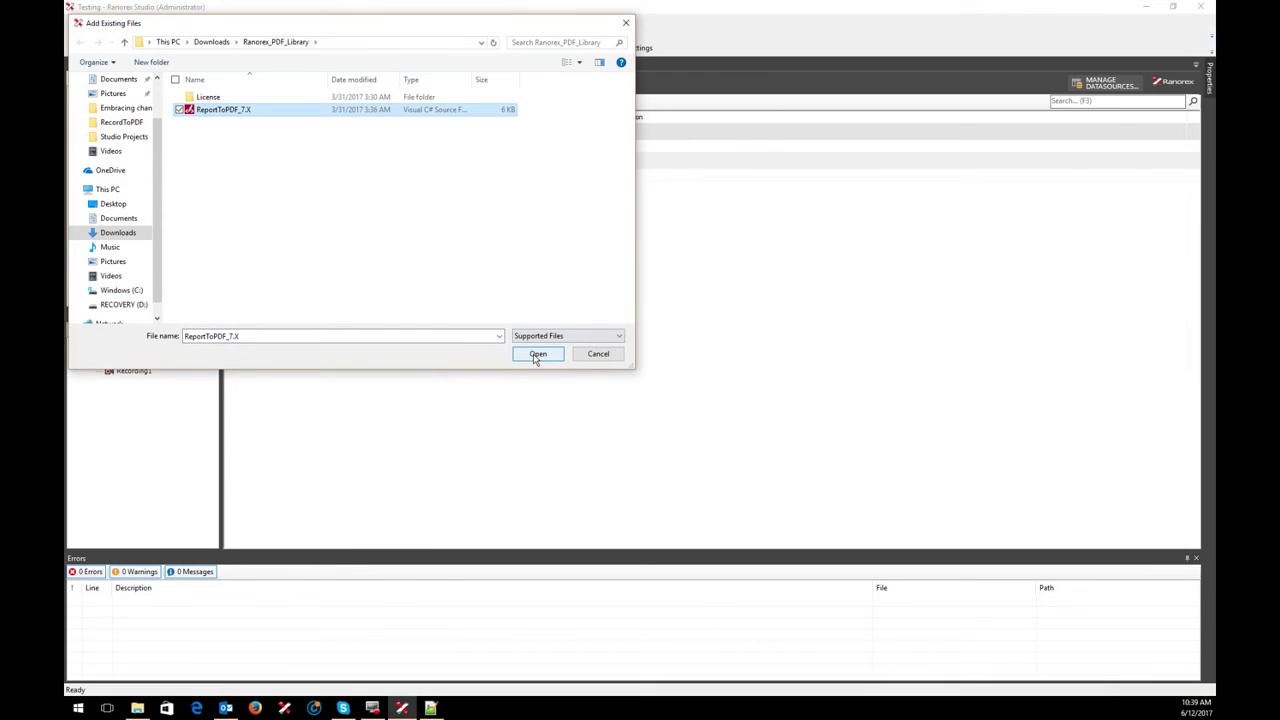
pyautogui.click(538, 354)
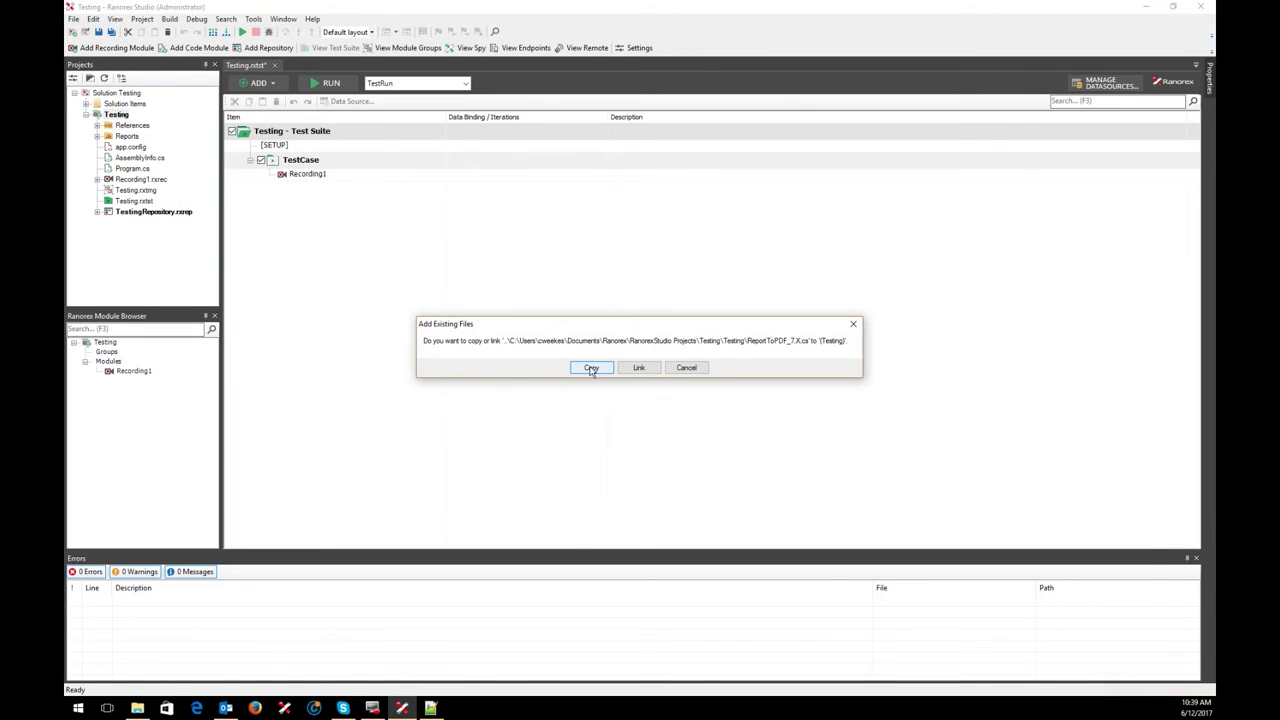
# Step: Copy ReportToPDF_7.X.cs into the Testing project folder
pyautogui.click(591, 367)
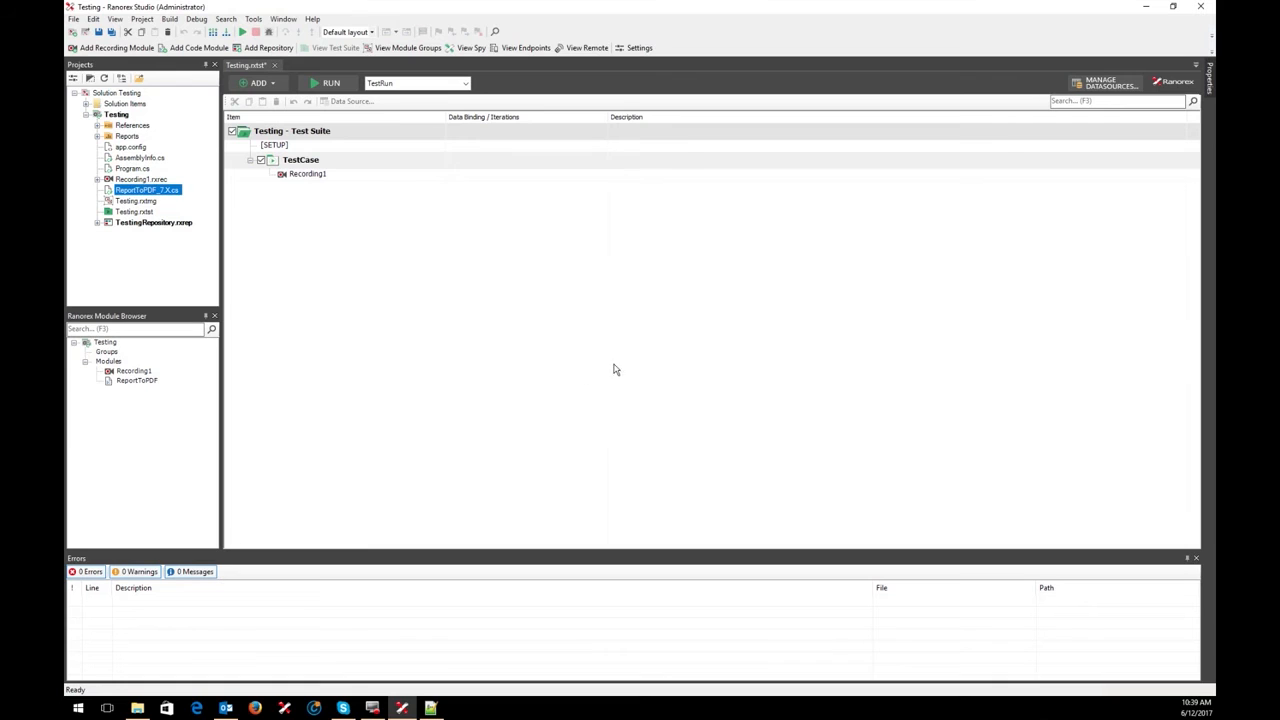
pyautogui.moveTo(365, 246)
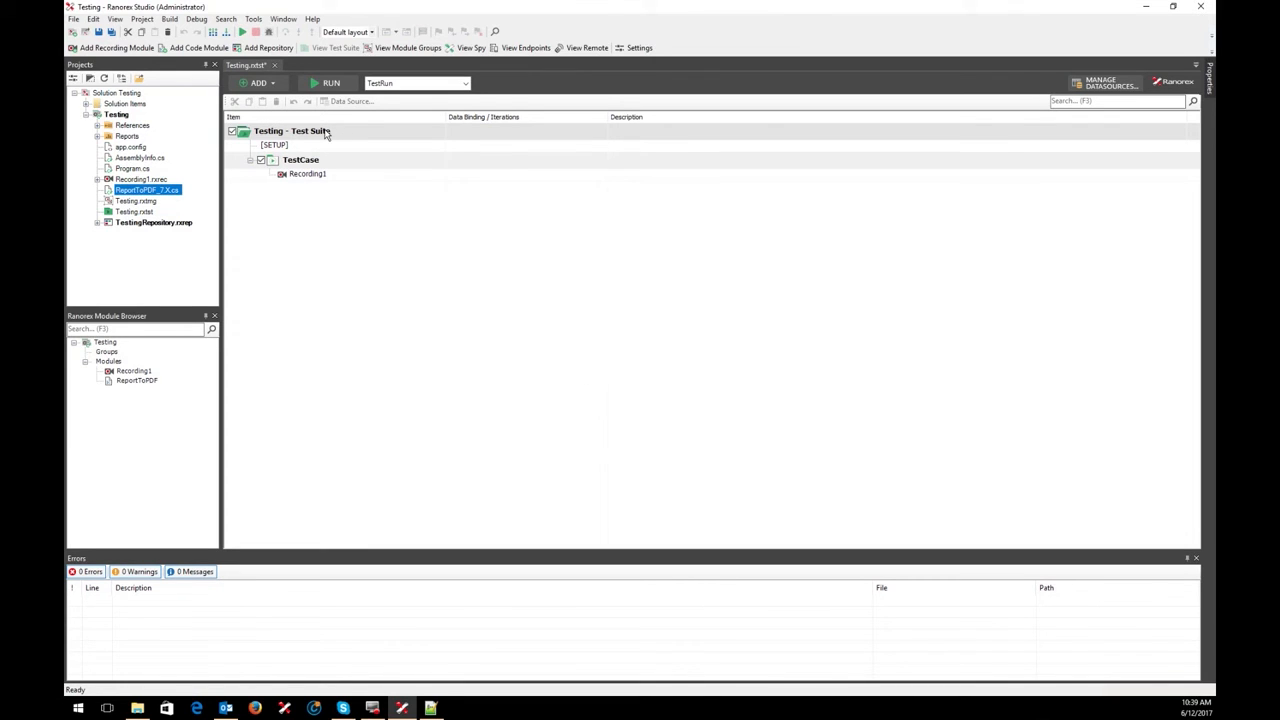
# Step: Add a teardown section to the Testing test suite
pyautogui.rightClick(290, 131)
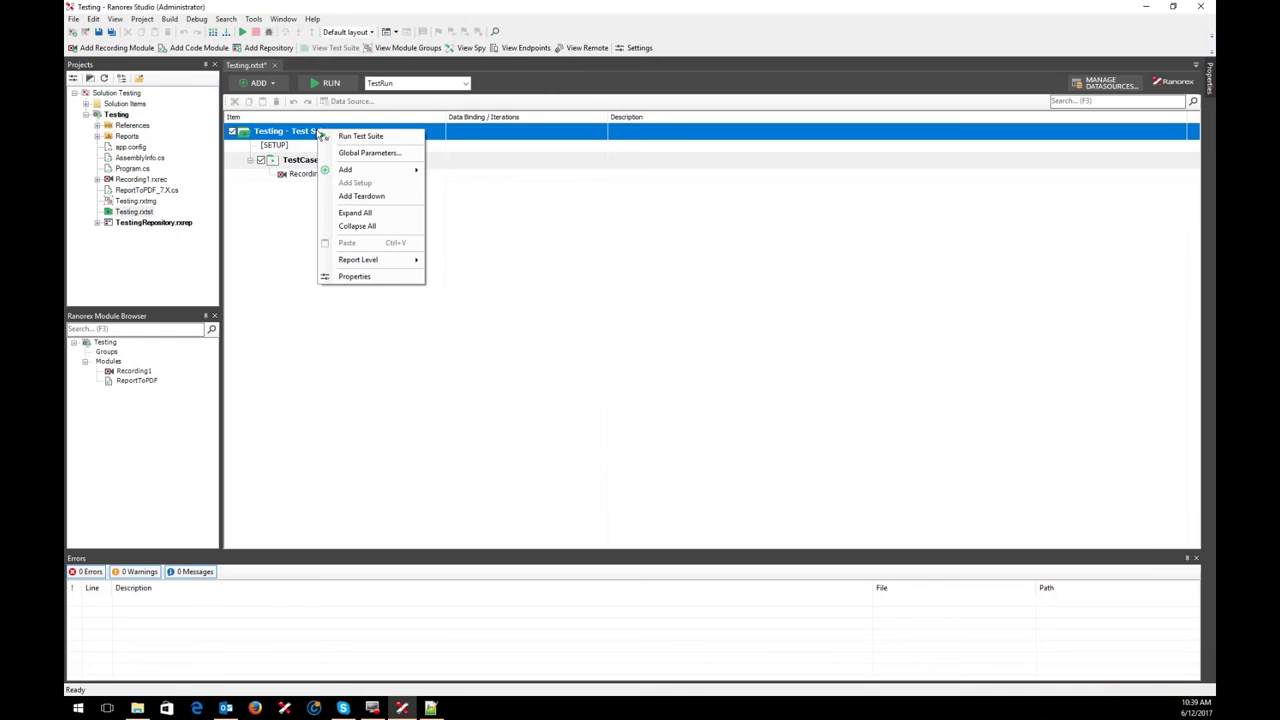
pyautogui.moveTo(314, 142)
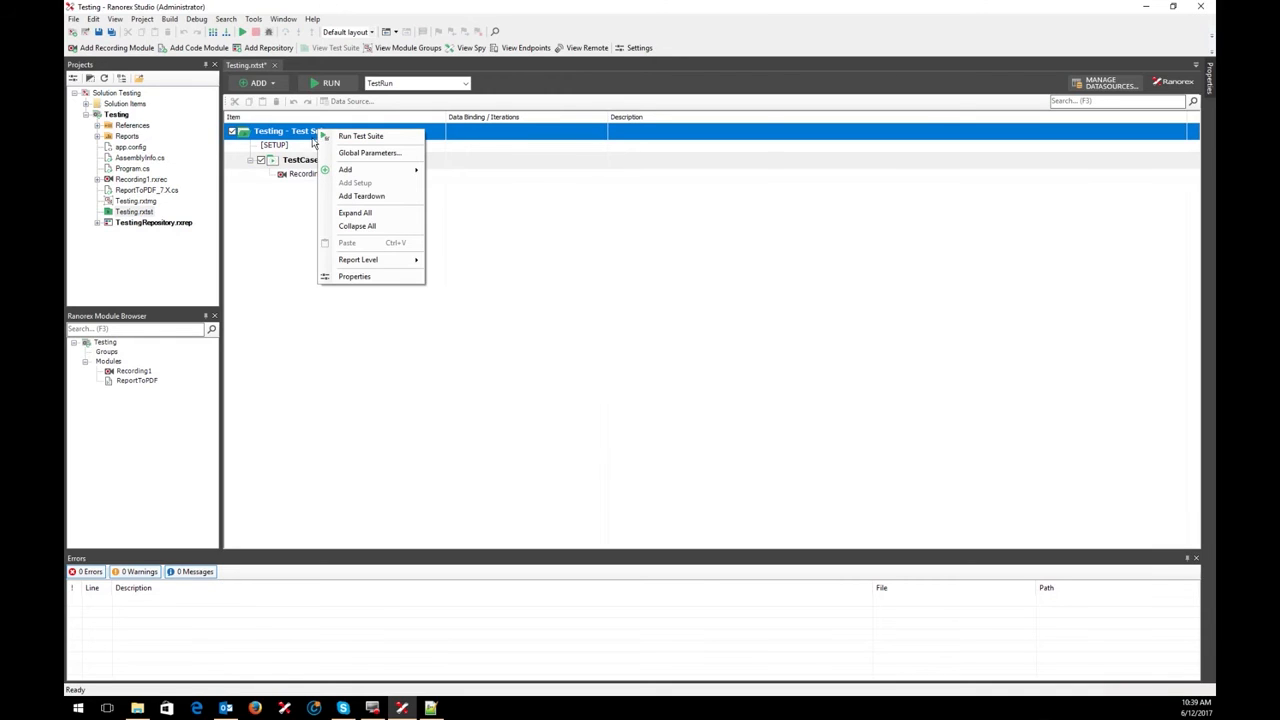
pyautogui.moveTo(362, 196)
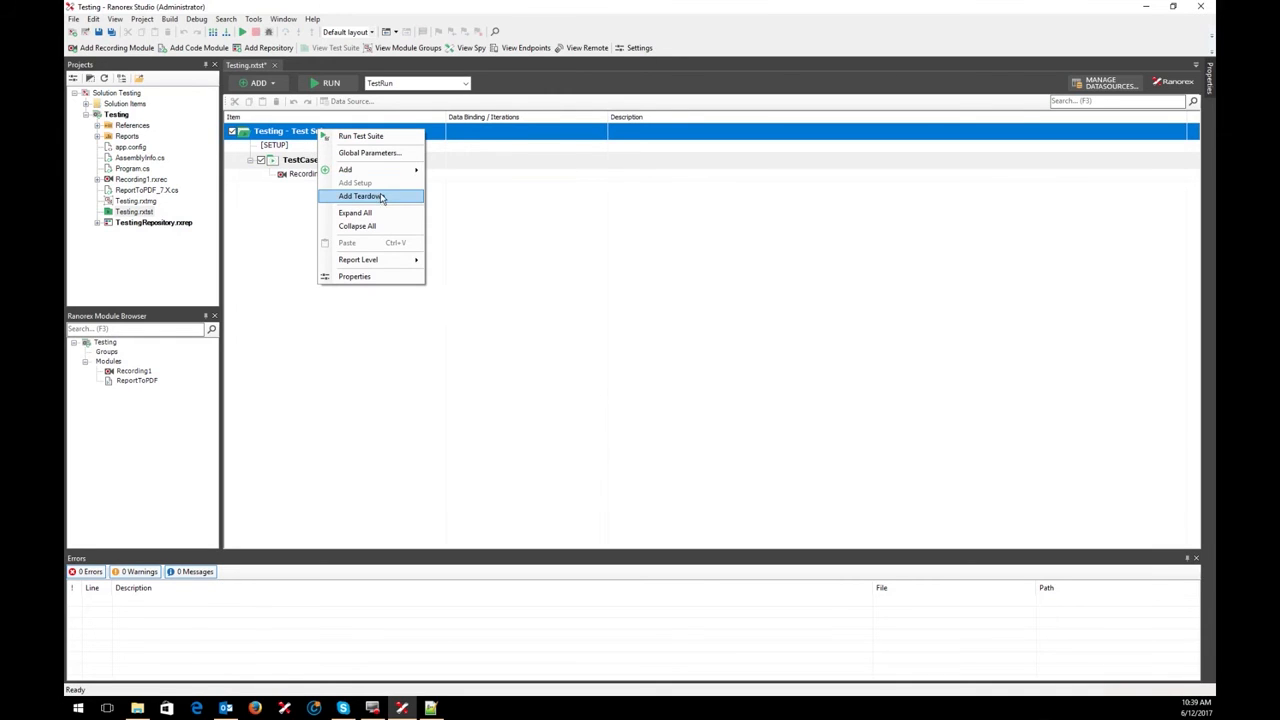
pyautogui.click(360, 196)
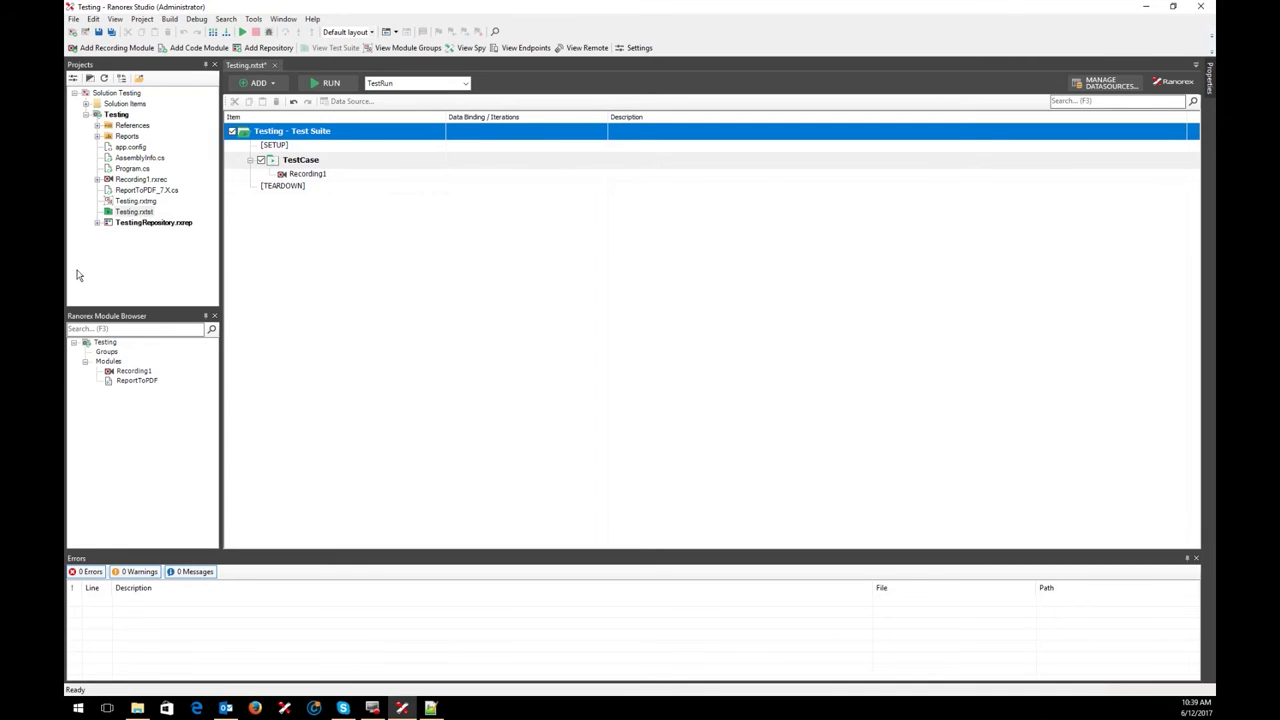
pyautogui.moveTo(156, 194)
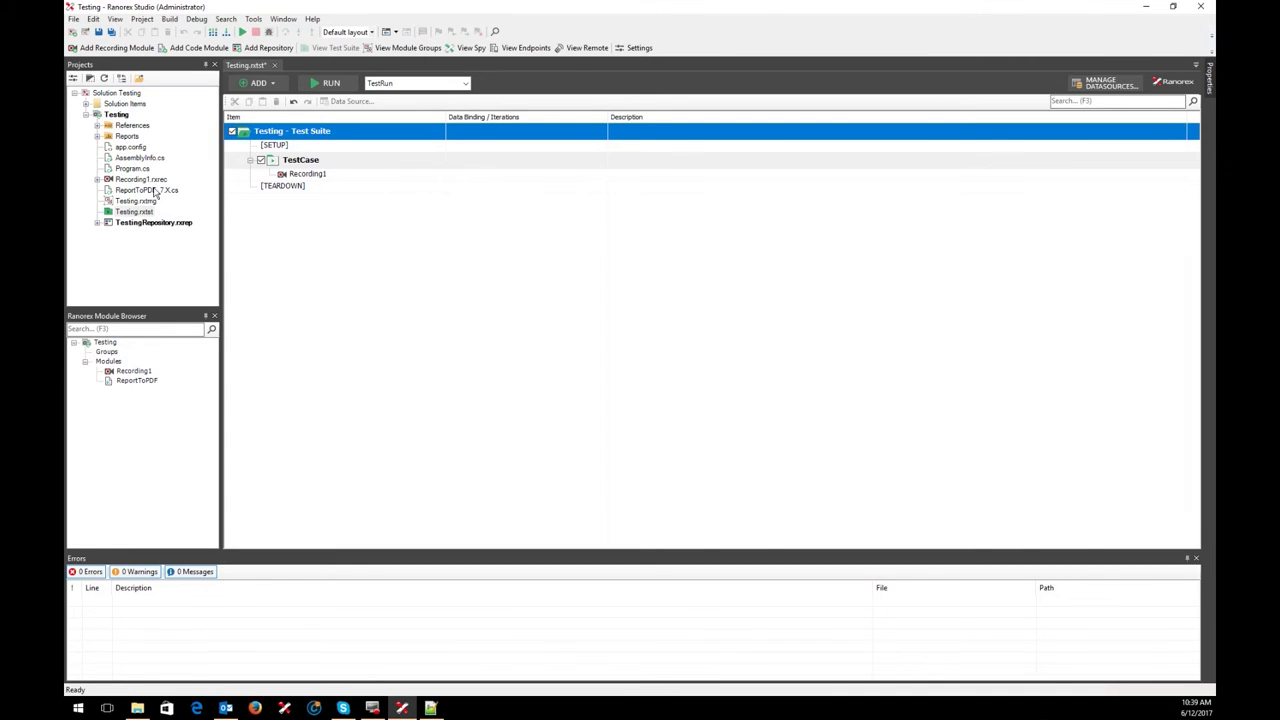
# Step: Drag the ReportToPDF module from the Module Browser onto the [TEARDOWN] node
pyautogui.click(147, 190)
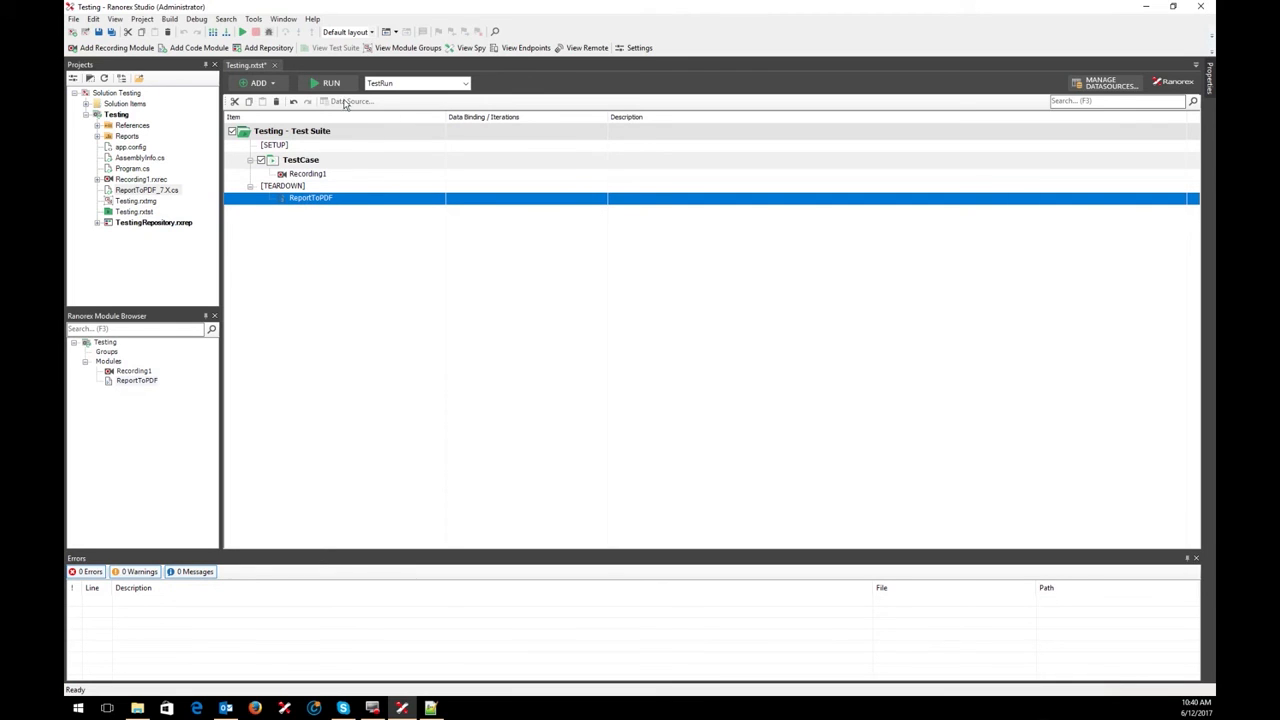
pyautogui.moveTo(330, 83)
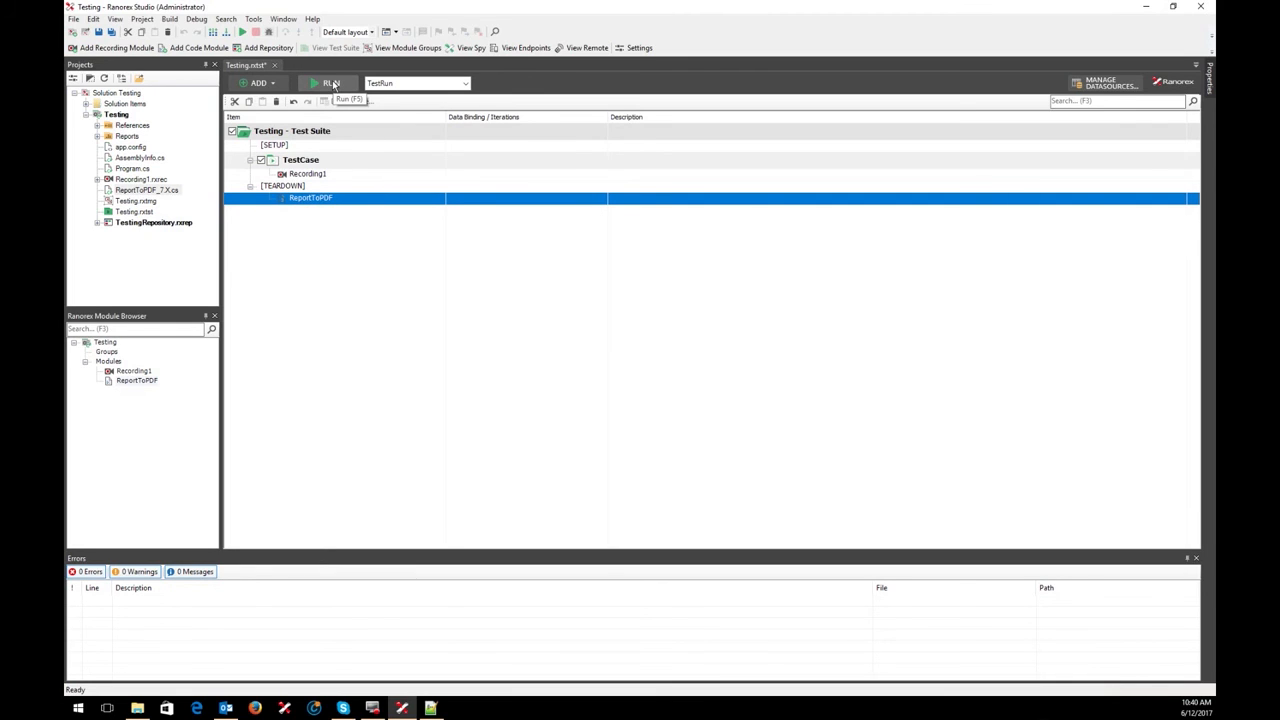
# Step: Run the Testing suite so it enters first name 'John' and last name 'Smith' in the VIP form
pyautogui.click(330, 83)
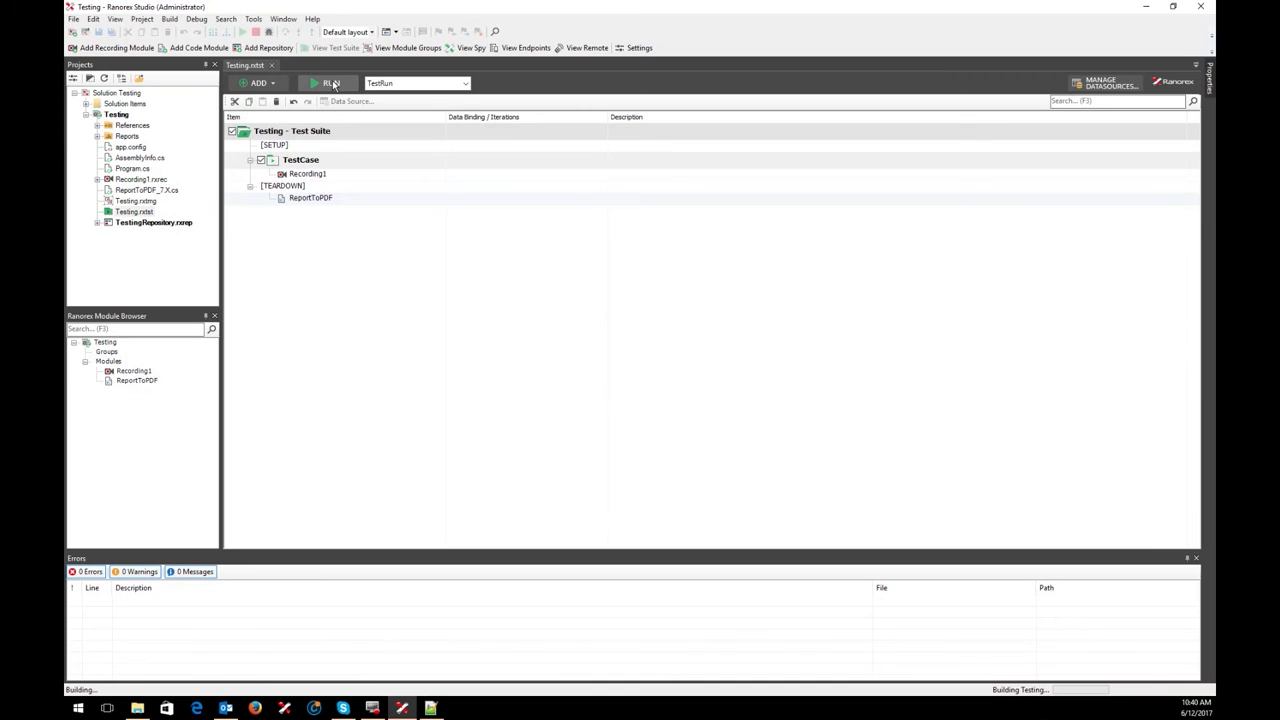
pyautogui.click(329, 83)
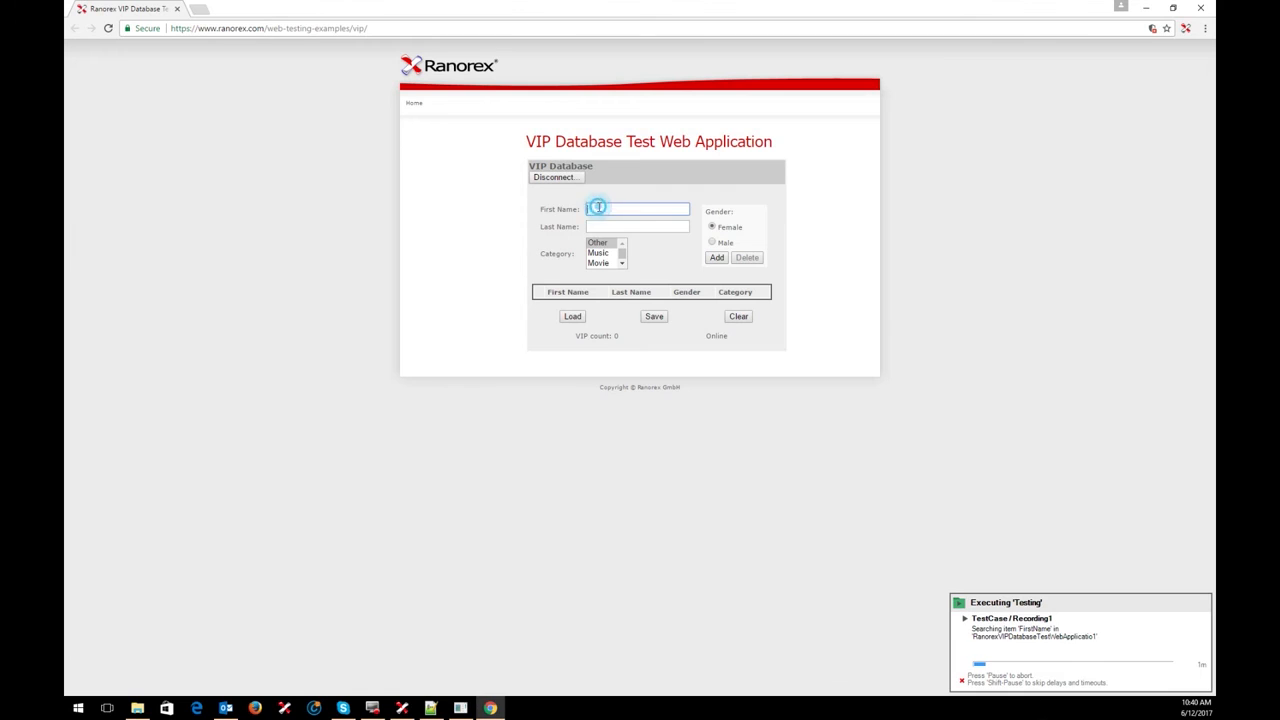
pyautogui.write('John')
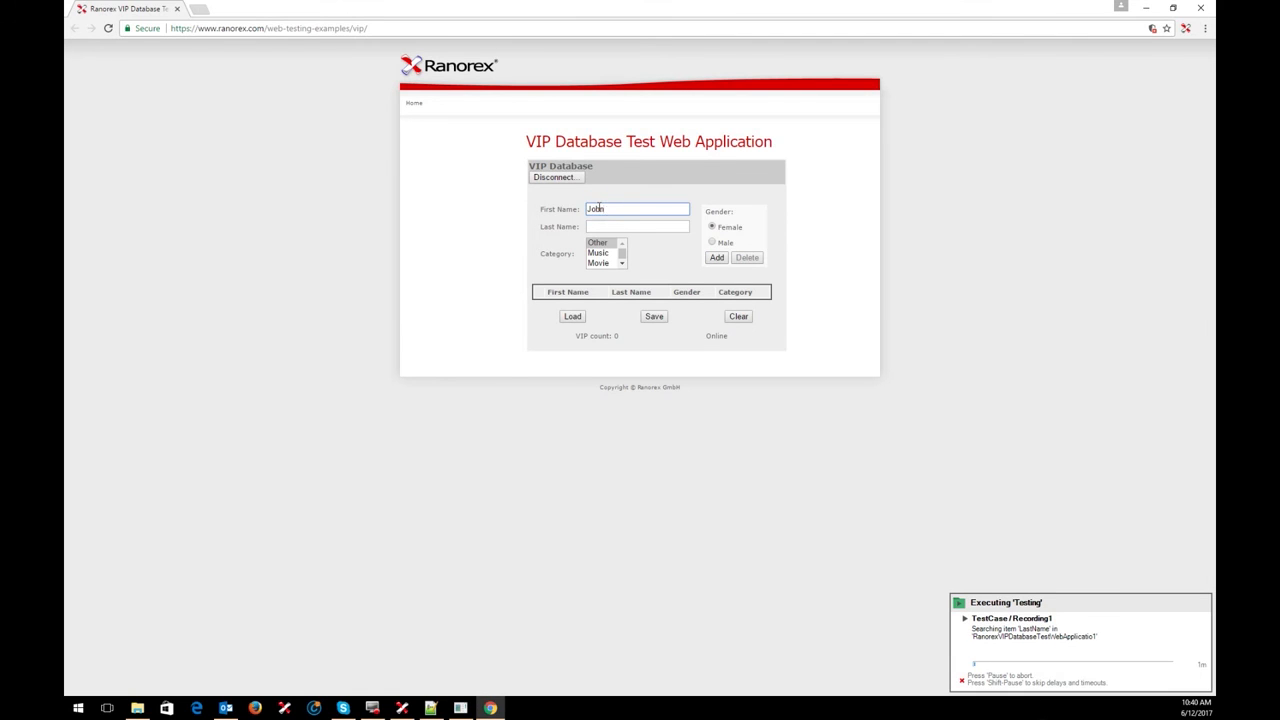
pyautogui.write('Smith')
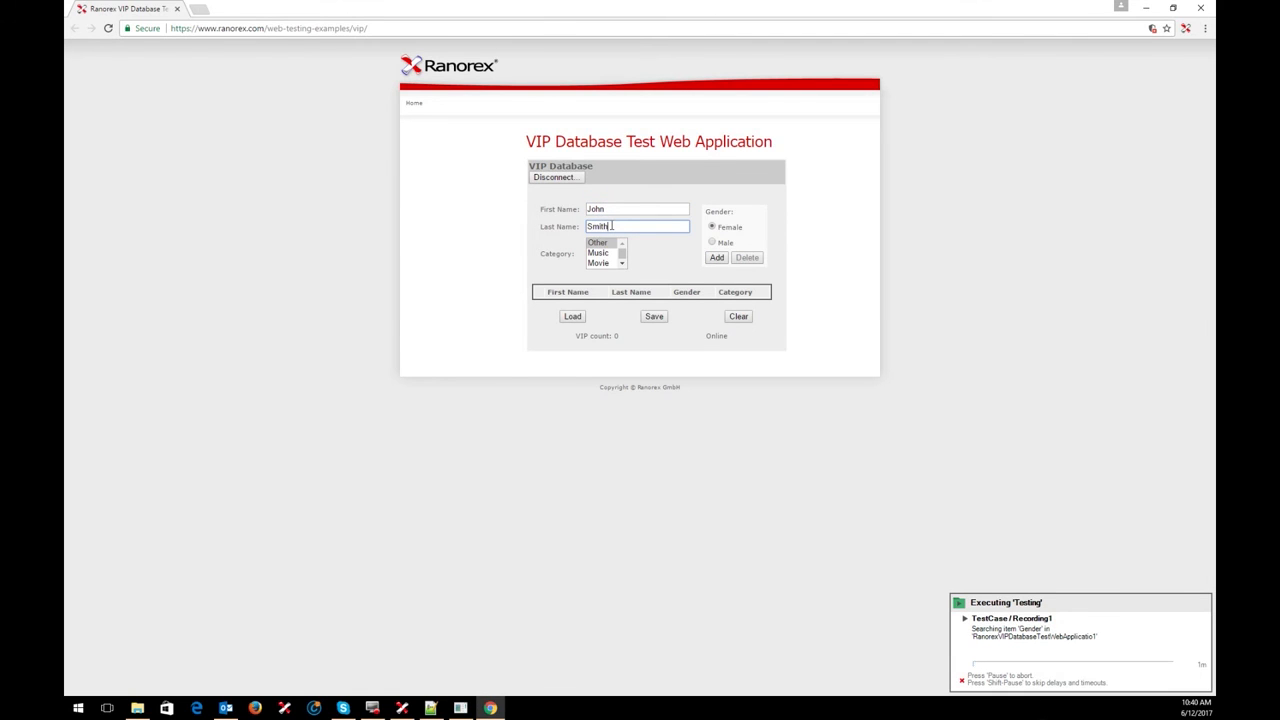
pyautogui.click(712, 242)
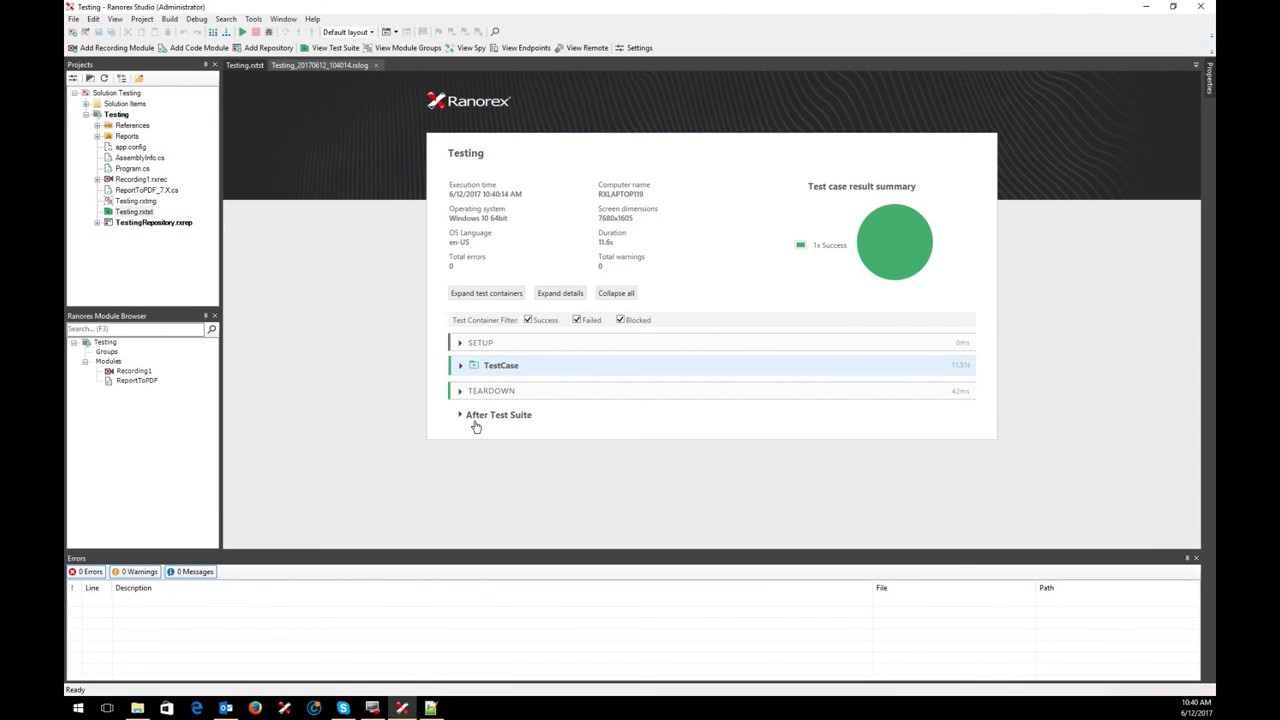
pyautogui.moveTo(467, 430)
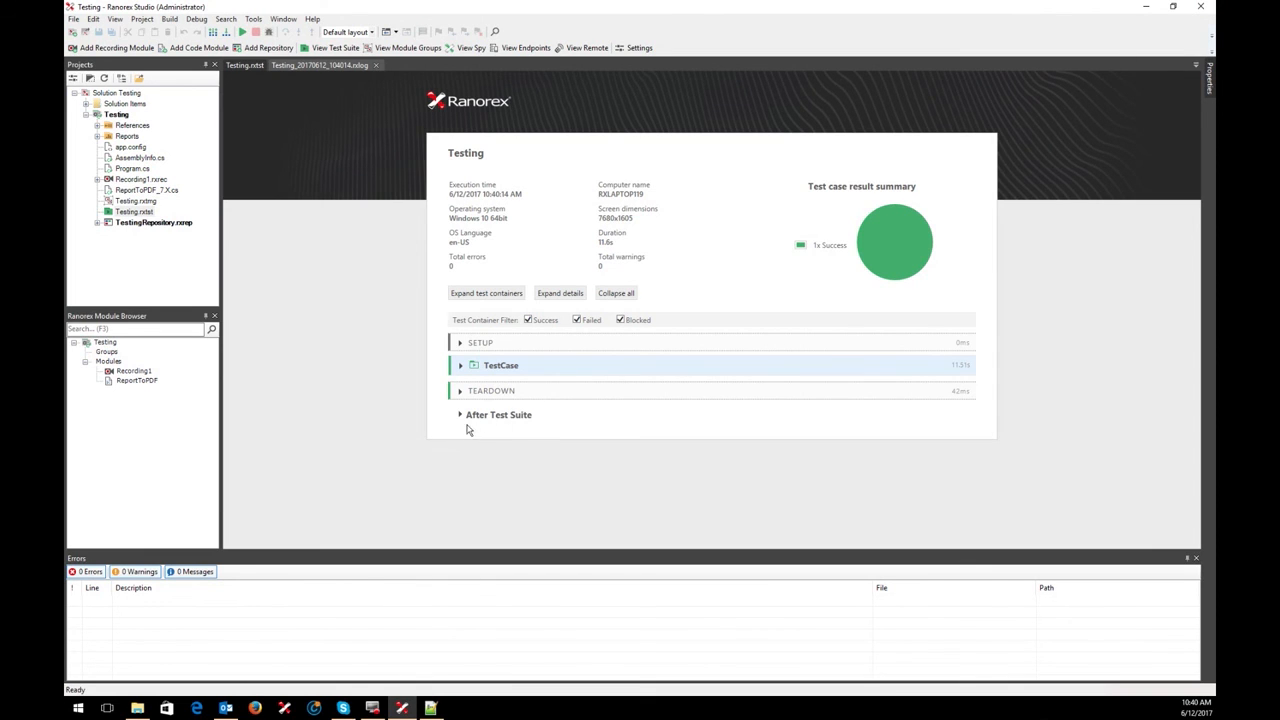
# Step: Expand After Test Suite in the run report and open the generated PDF
pyautogui.click(461, 414)
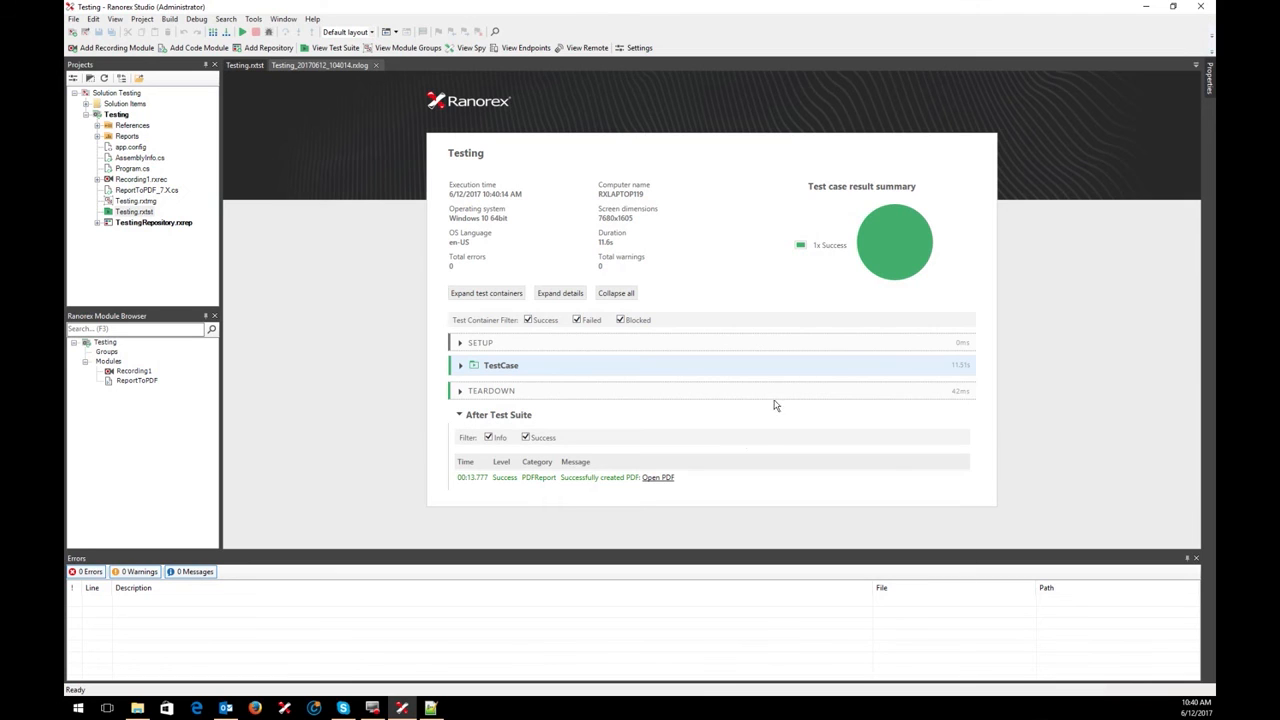
pyautogui.moveTo(658, 477)
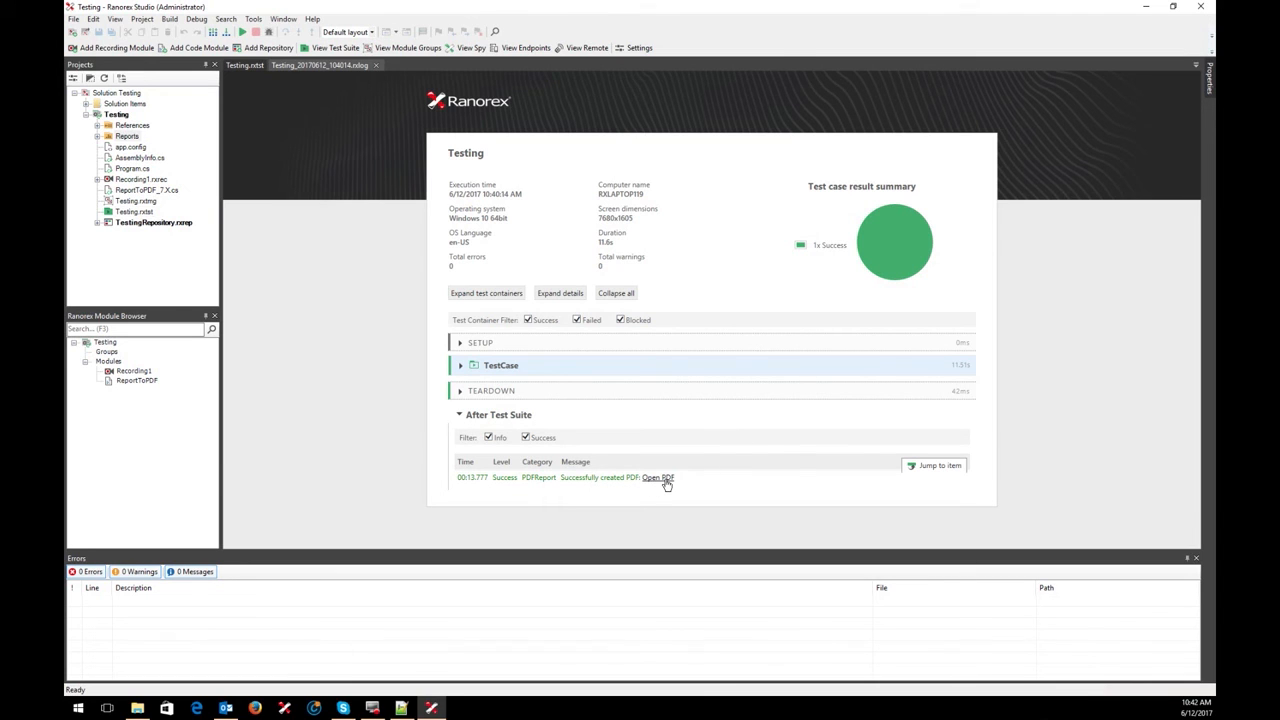
pyautogui.click(658, 477)
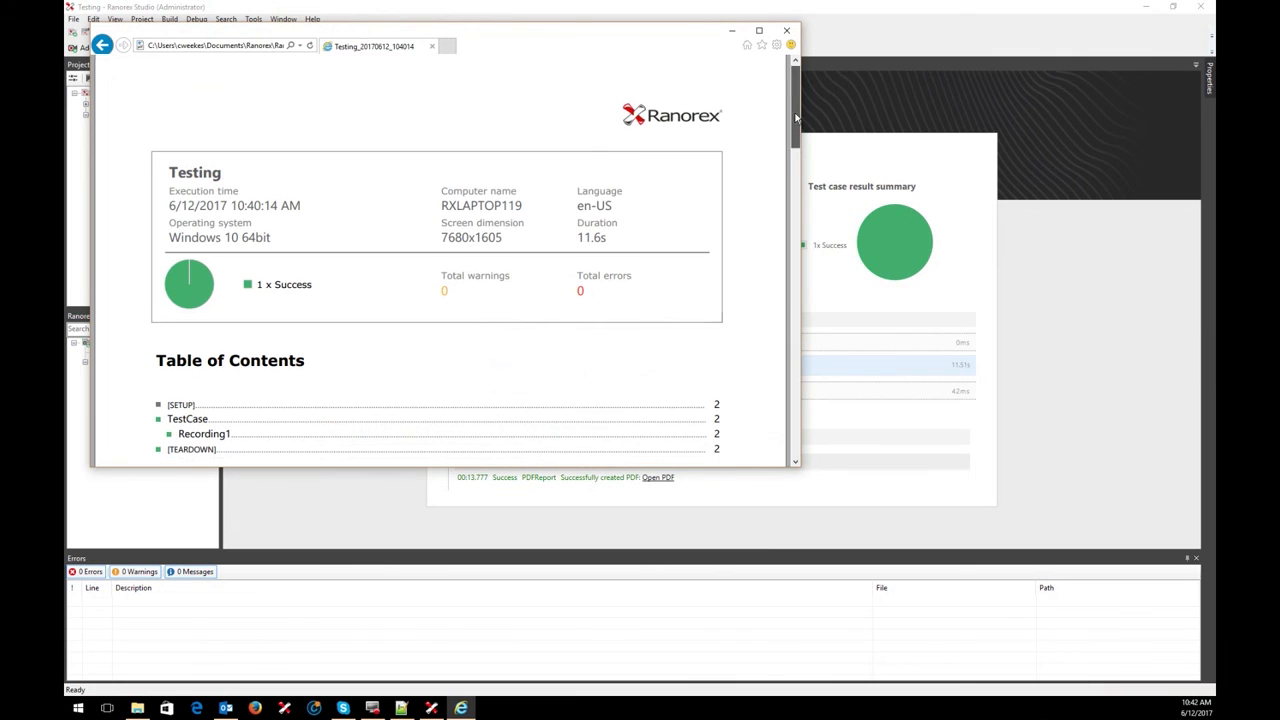
# Step: Scroll the PDF report down to Recording1's step log and the teardown section
pyautogui.scroll(-3)
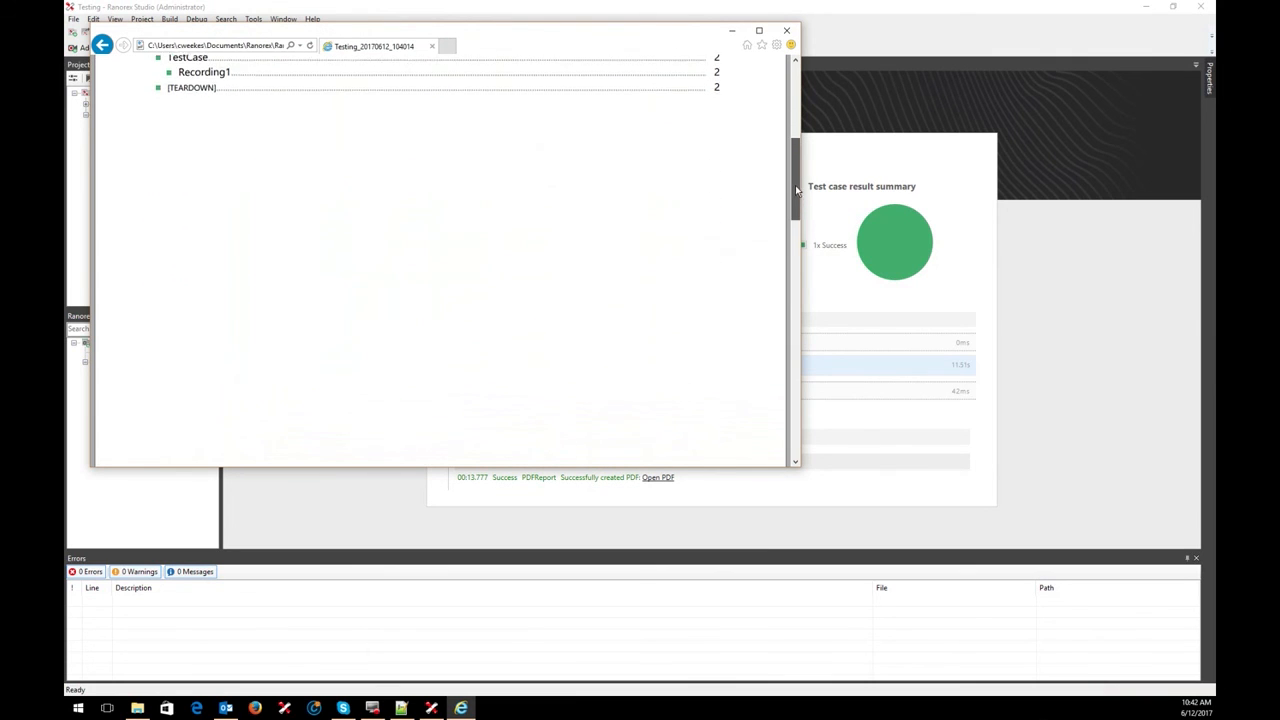
pyautogui.scroll(-3)
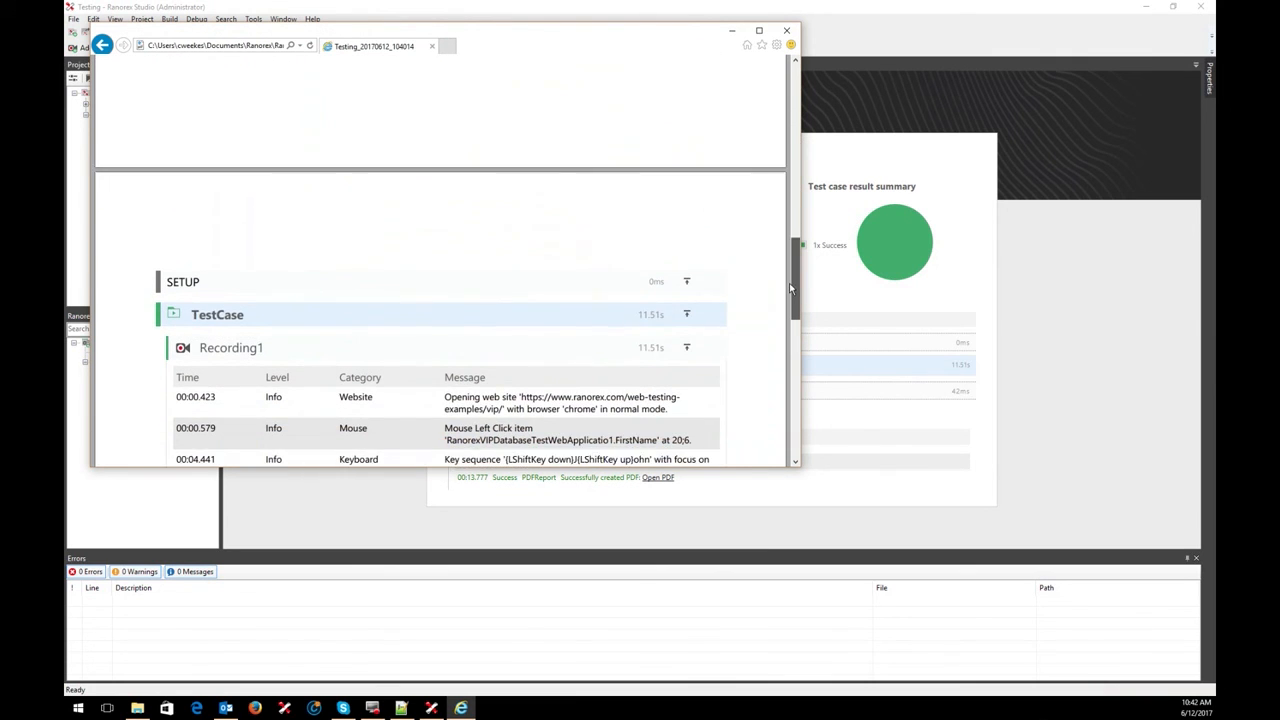
pyautogui.scroll(-3)
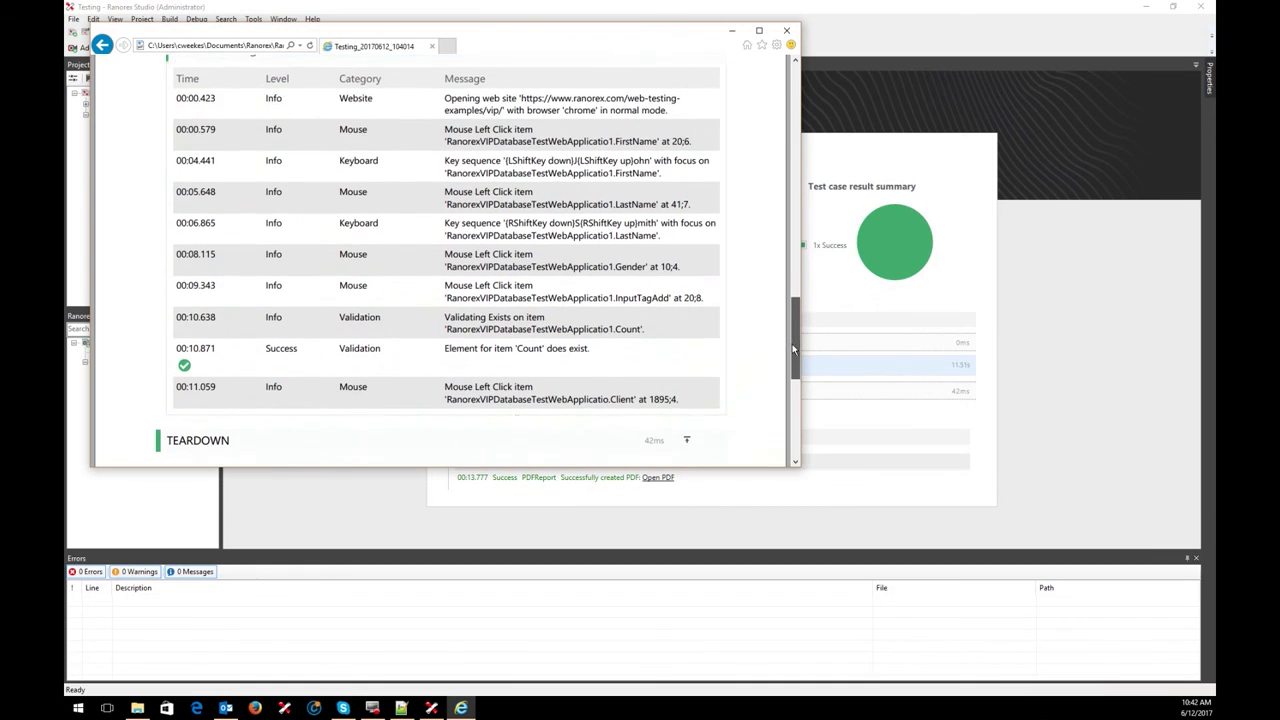